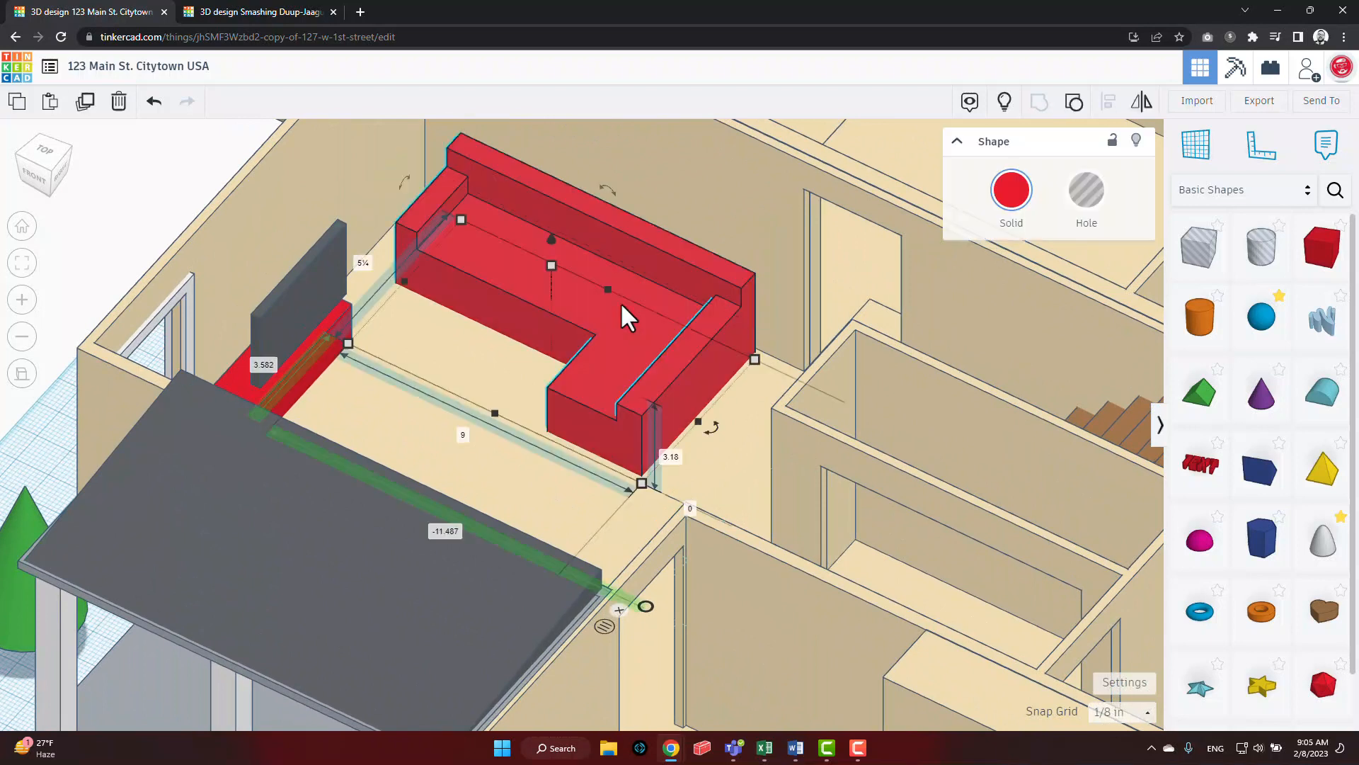
mouse_move(200, 141)
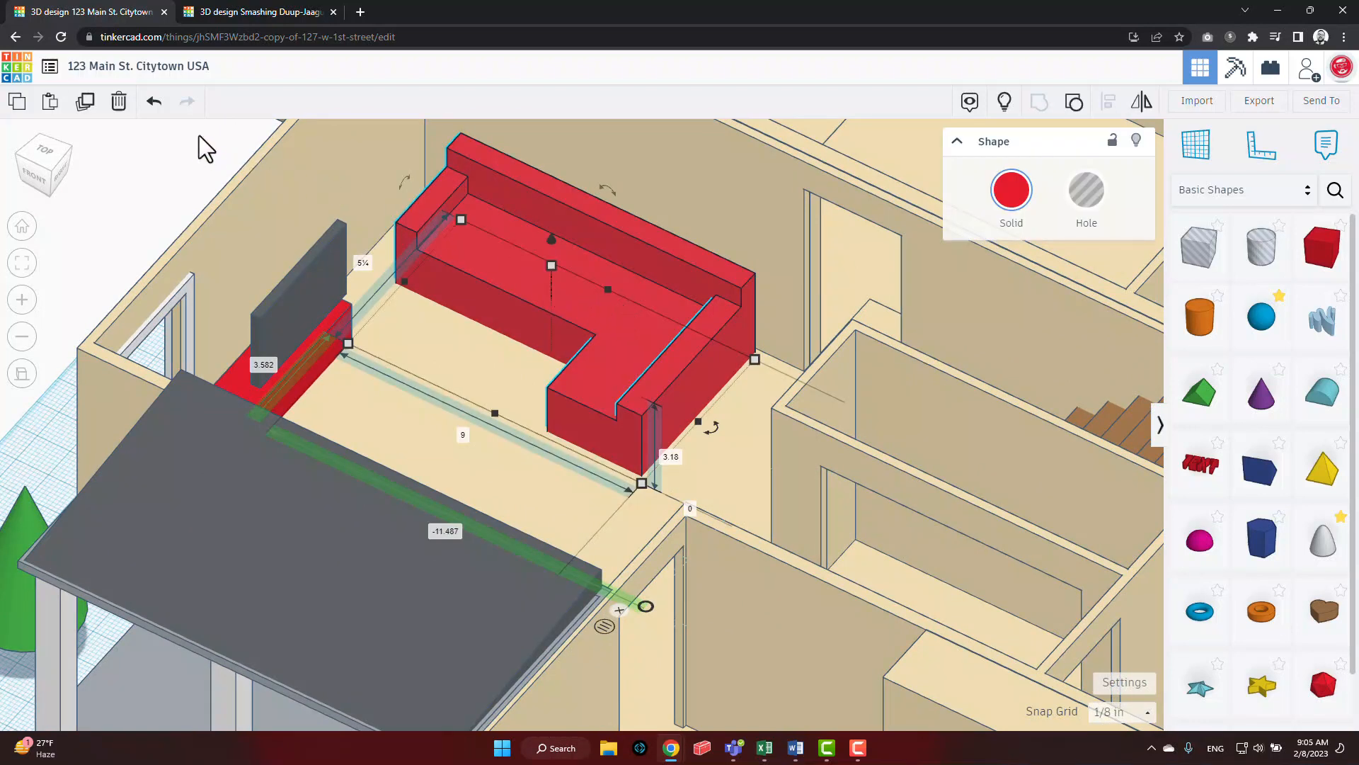
mouse_move(382, 127)
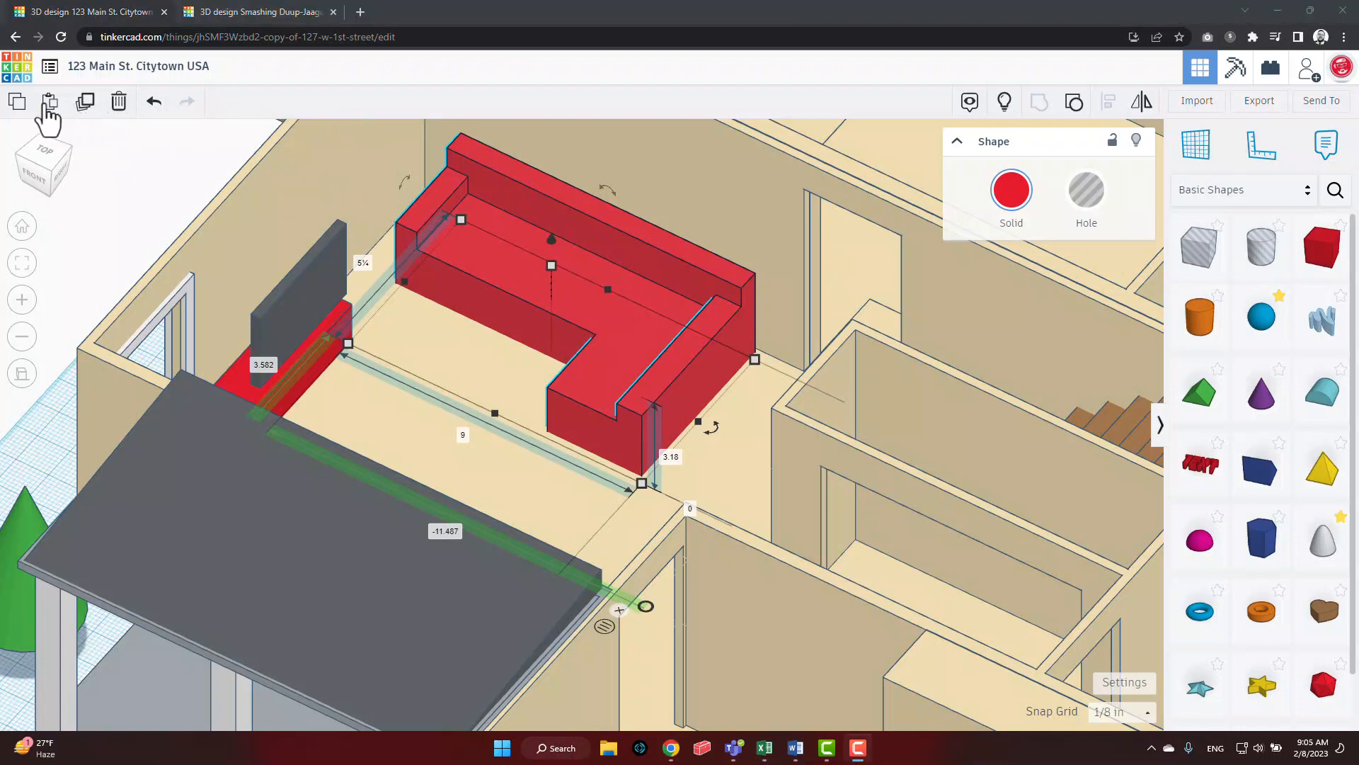
- Copy the red L-shaped sofa from the Citytown house design with Ctrl+C
key(Ctrl+c)
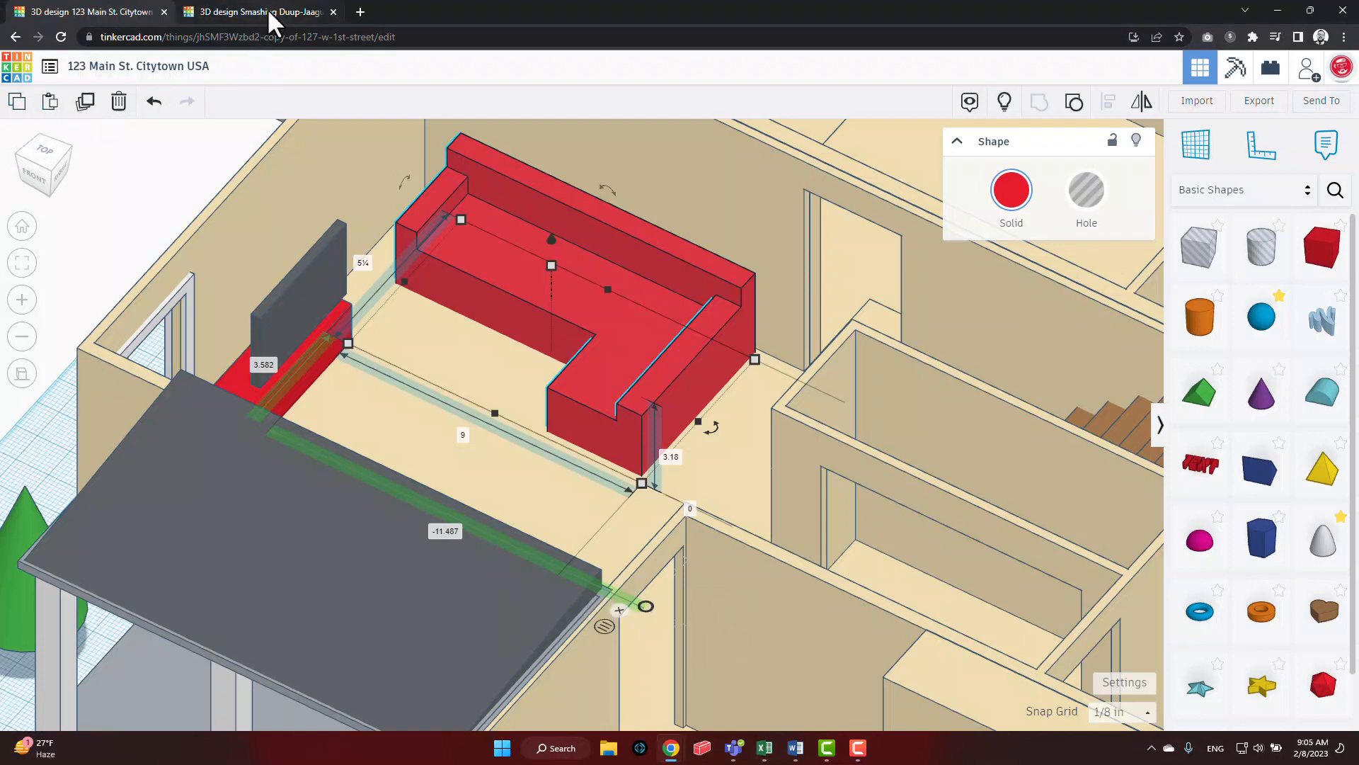
- Paste the L-shaped sofa into the Smashing Duup-Jaagub design and drag it onto the floor
click(260, 12)
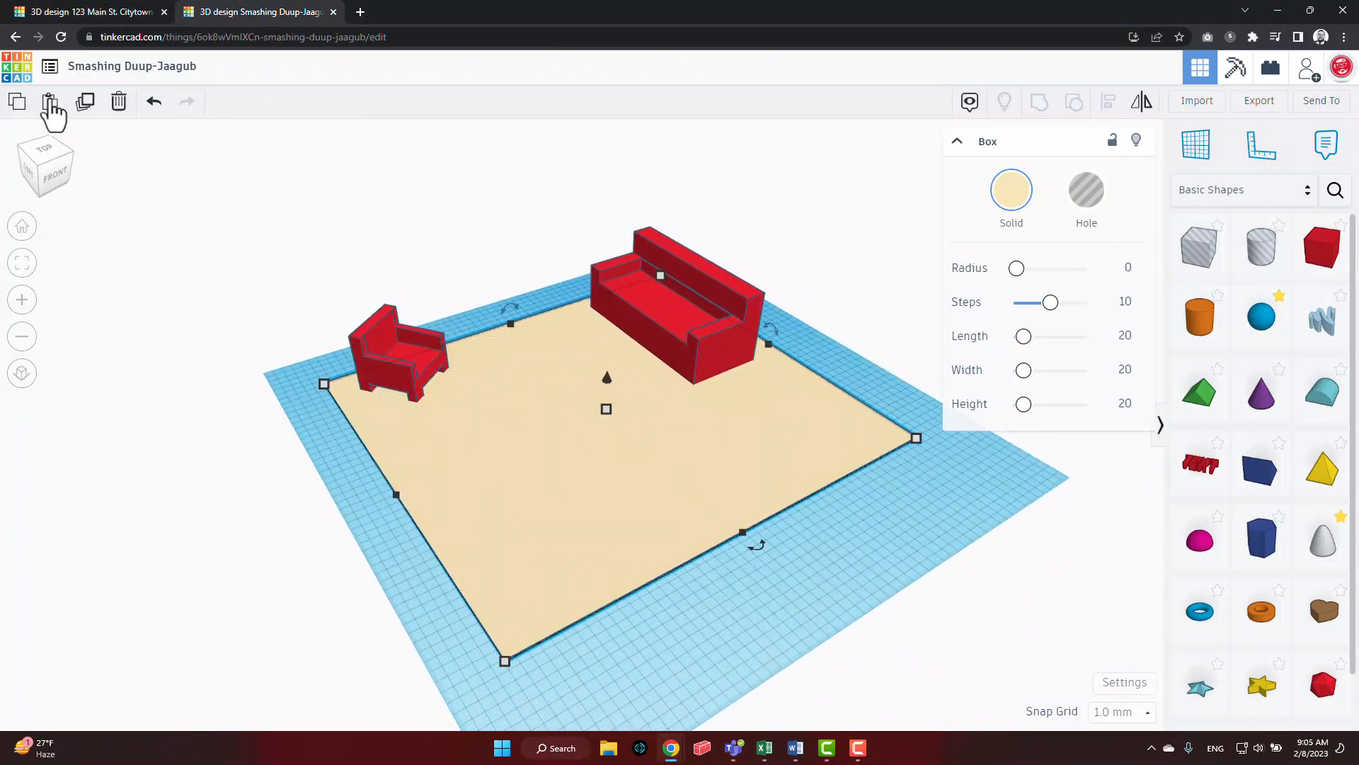
mouse_move(50, 103)
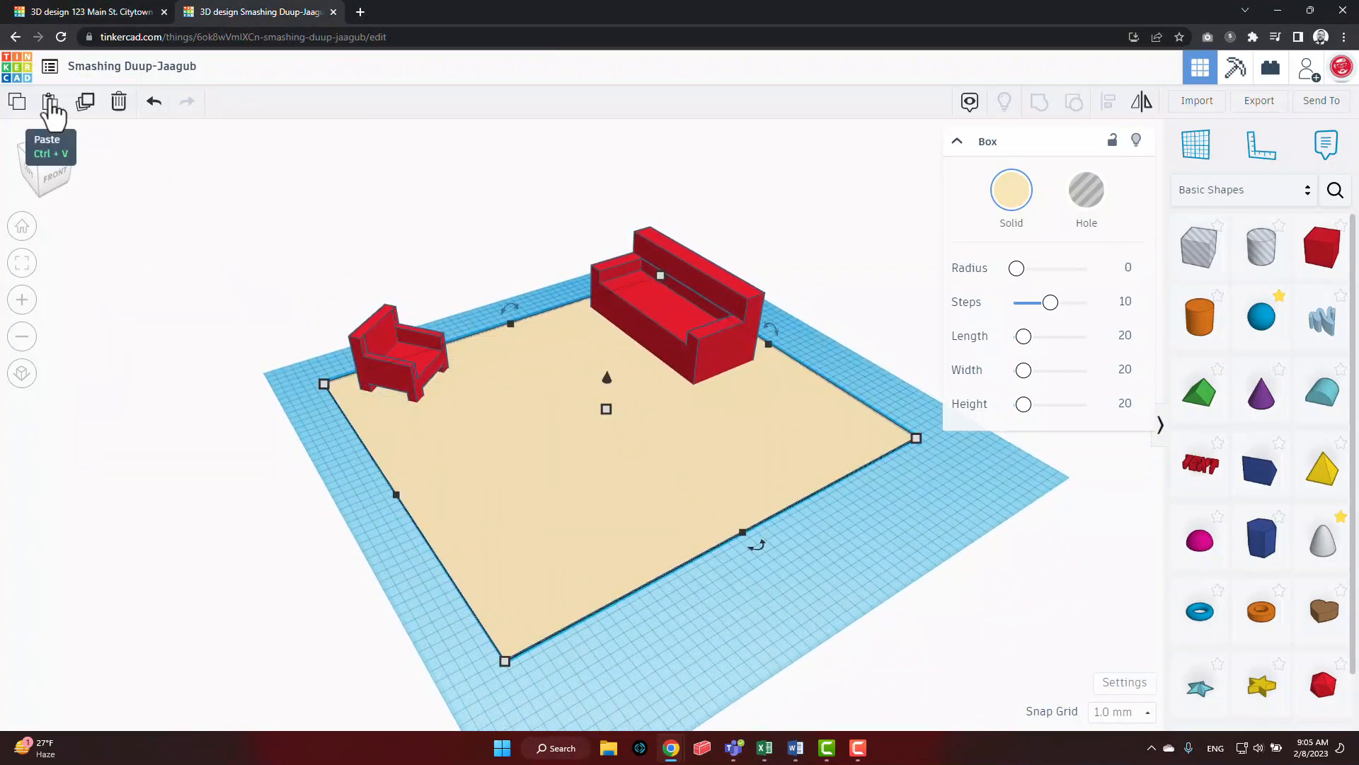
key(Ctrl+V)
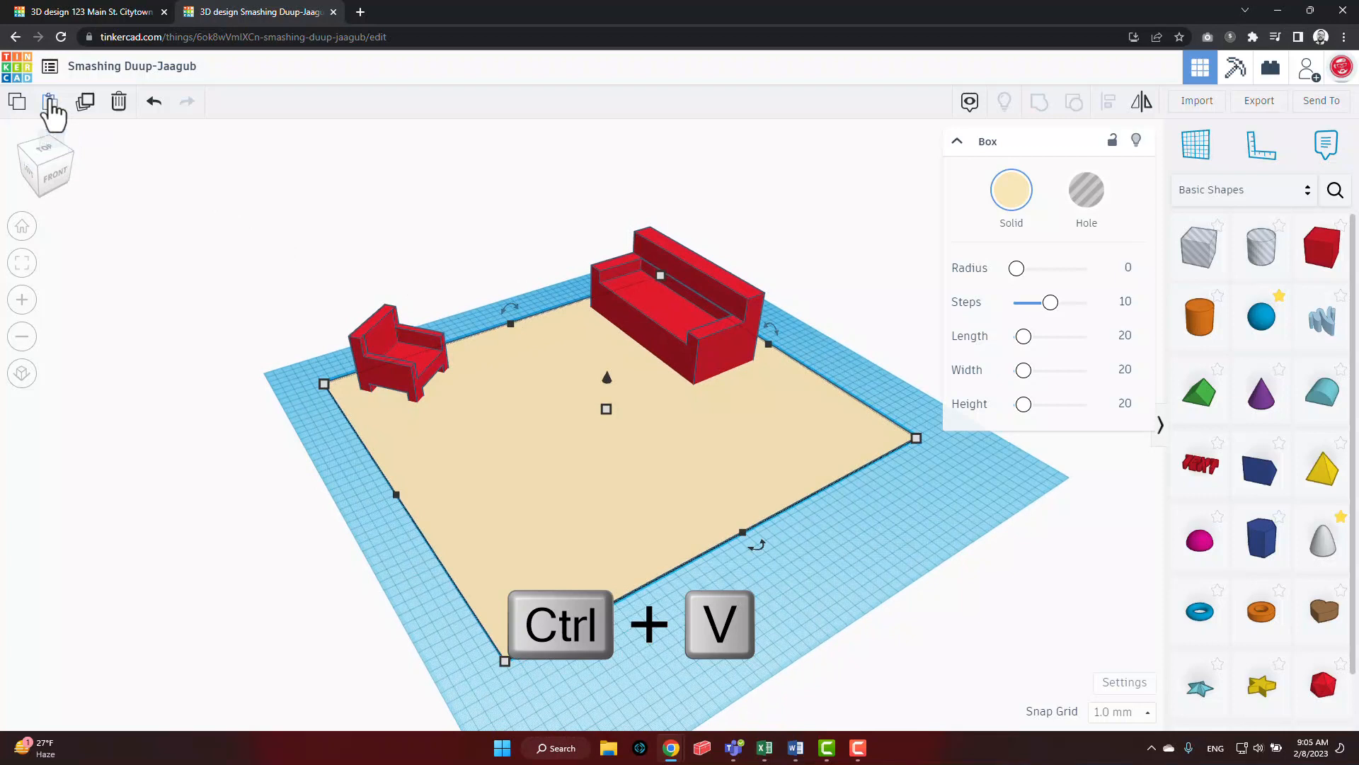
key(Ctrl+V)
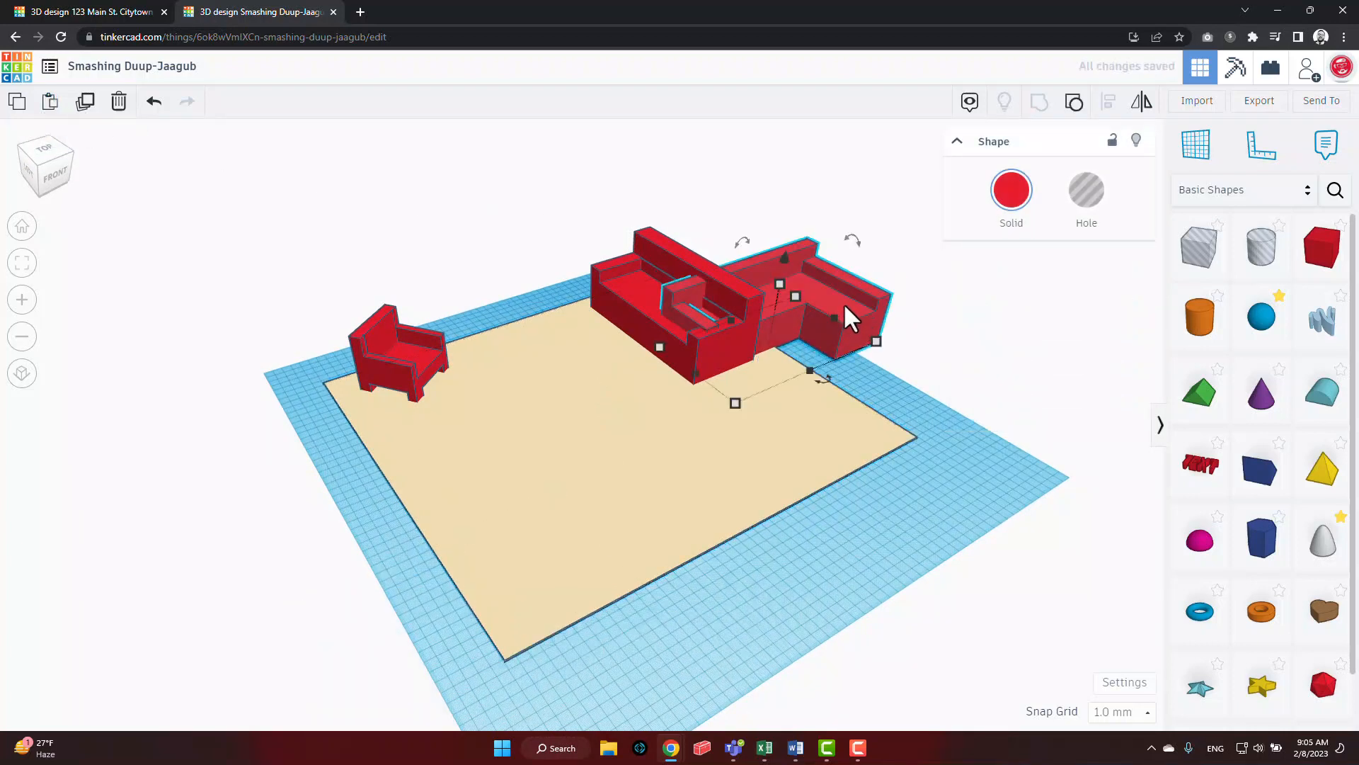
drag(845, 317, 640, 555)
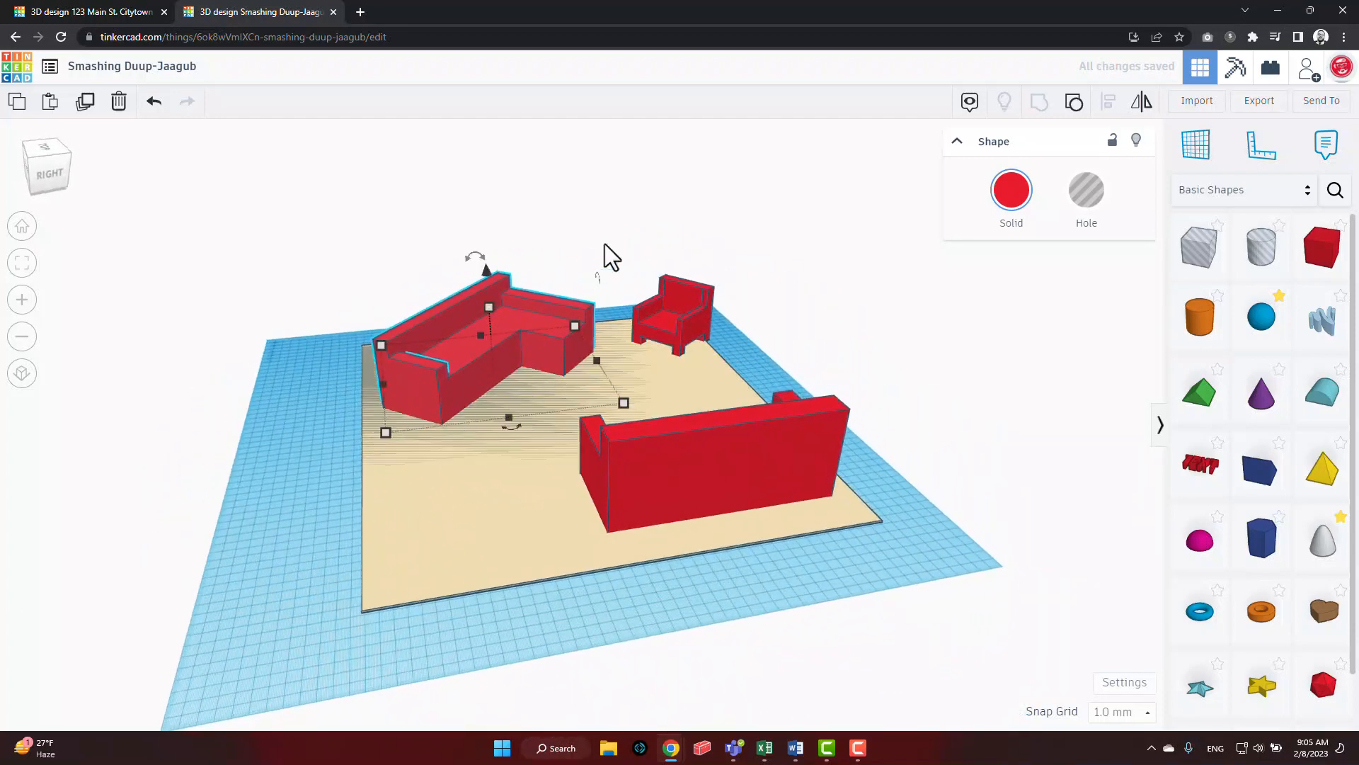
mouse_move(632, 348)
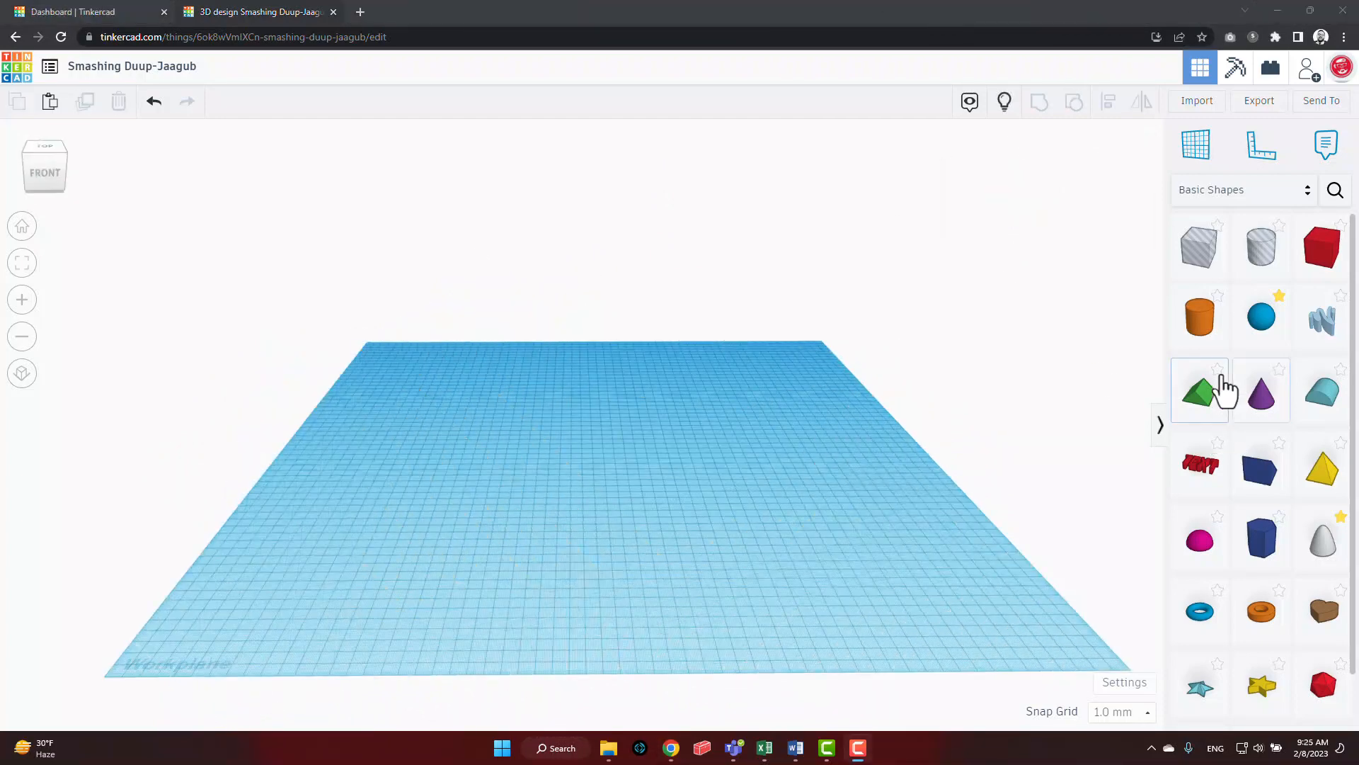
- Add a cylinder, enlarge it, and raise its Sides value for a smoother surface
click(1199, 317)
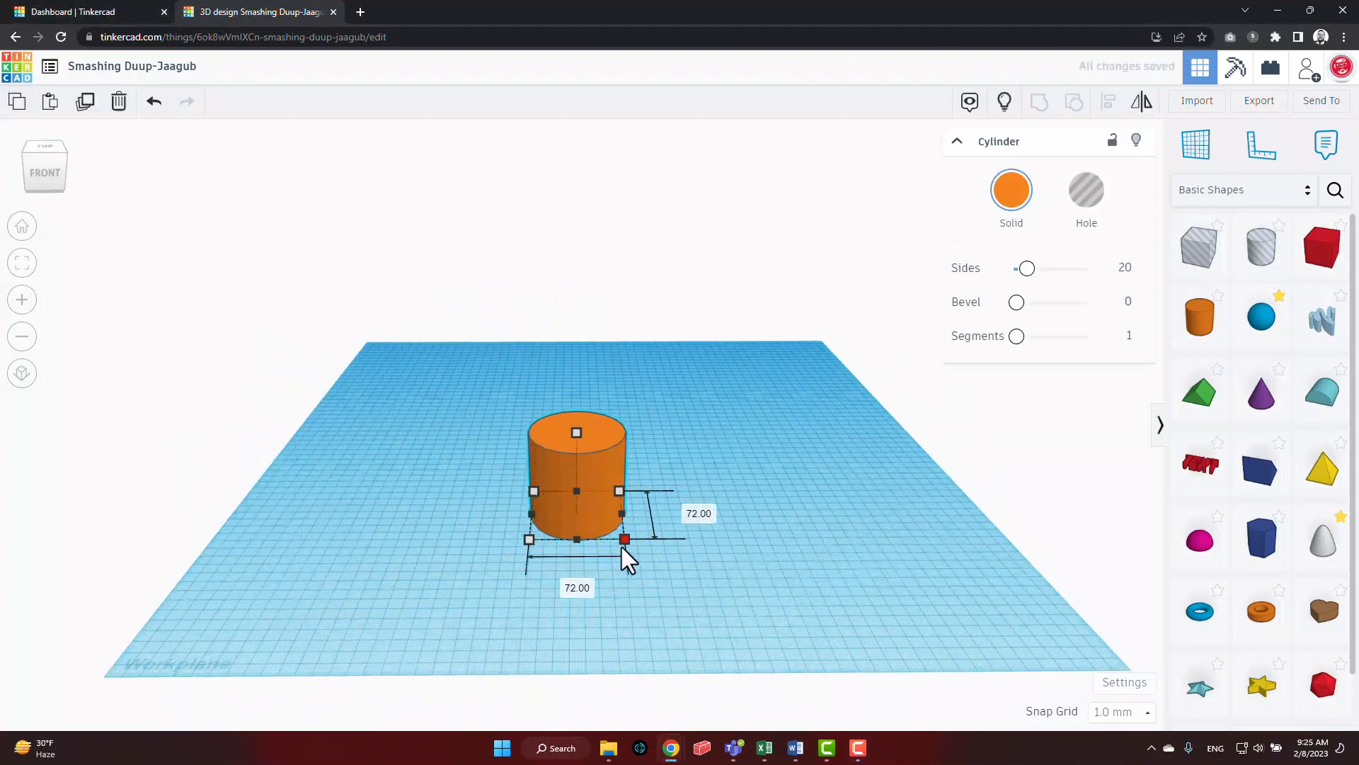
drag(624, 538, 738, 598)
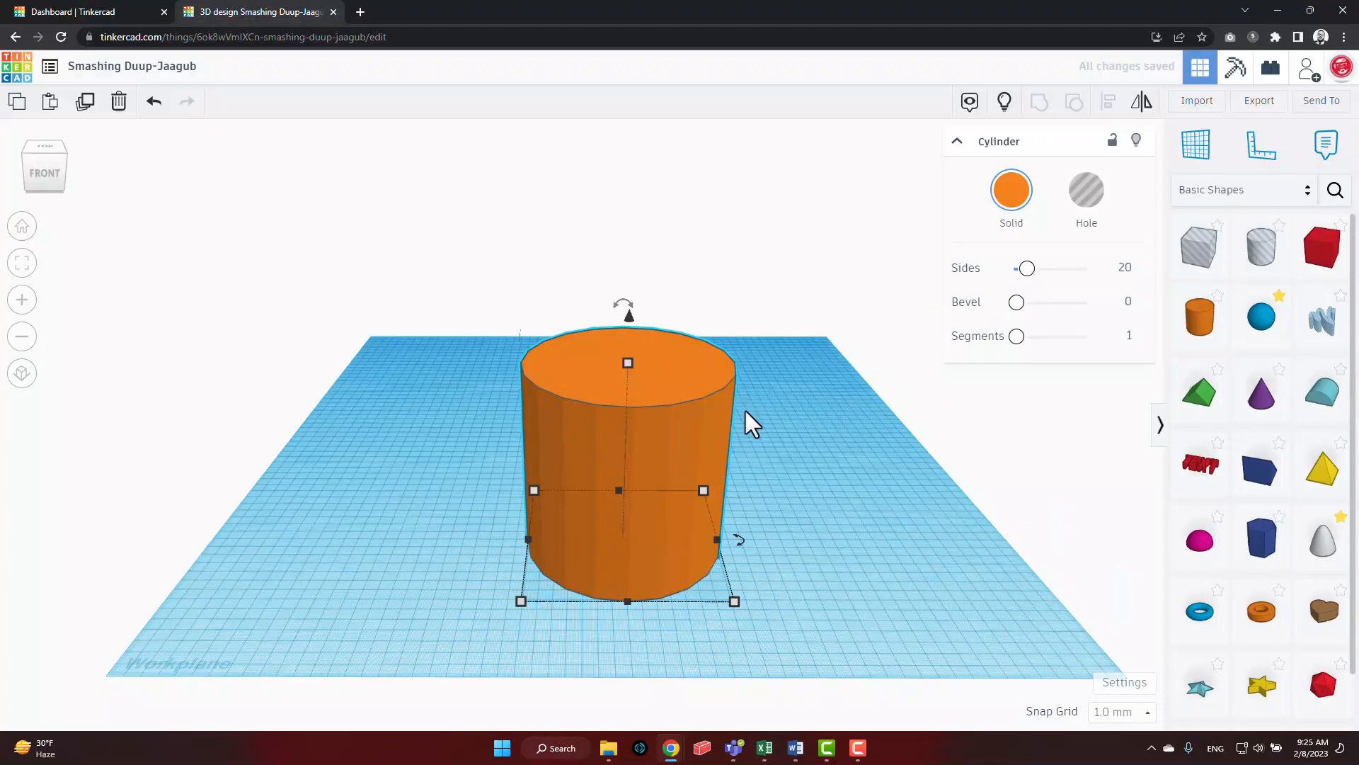
drag(750, 424, 837, 482)
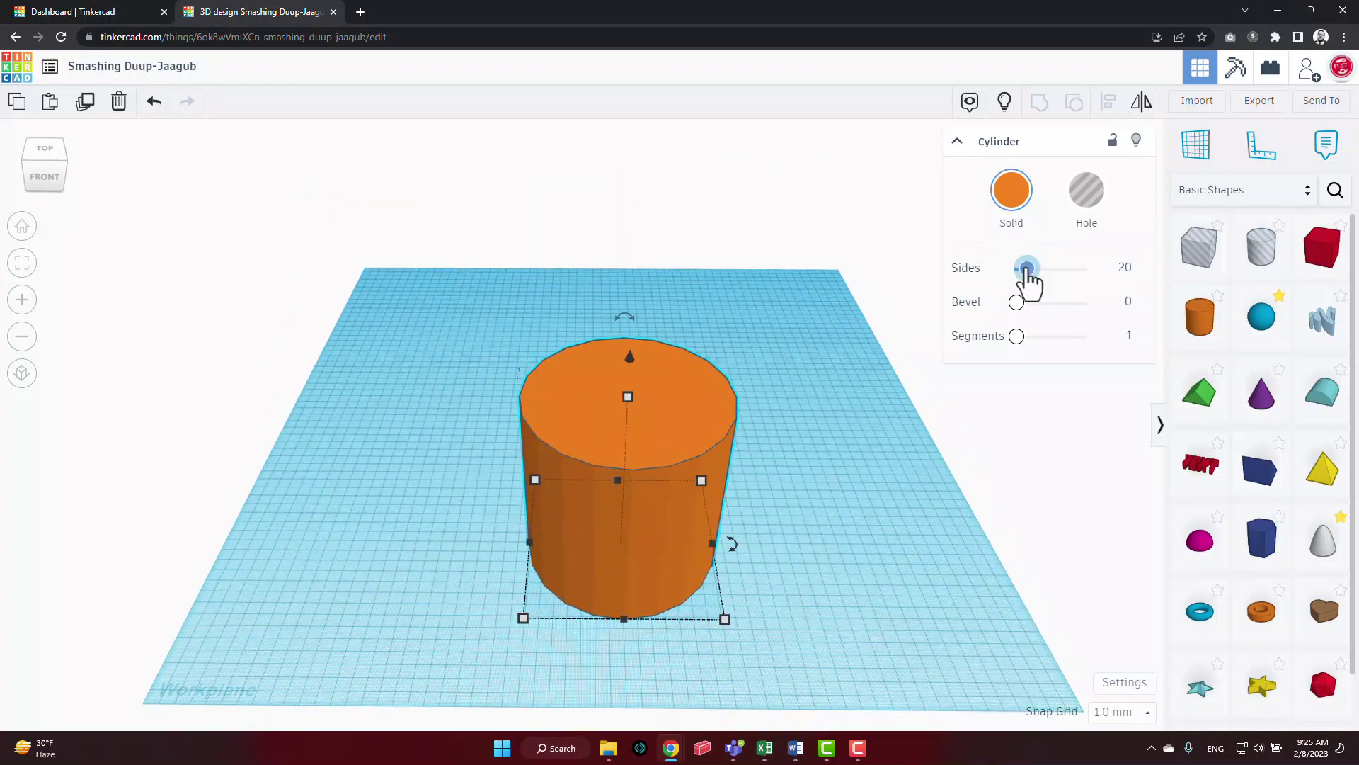
drag(1027, 267, 1089, 267)
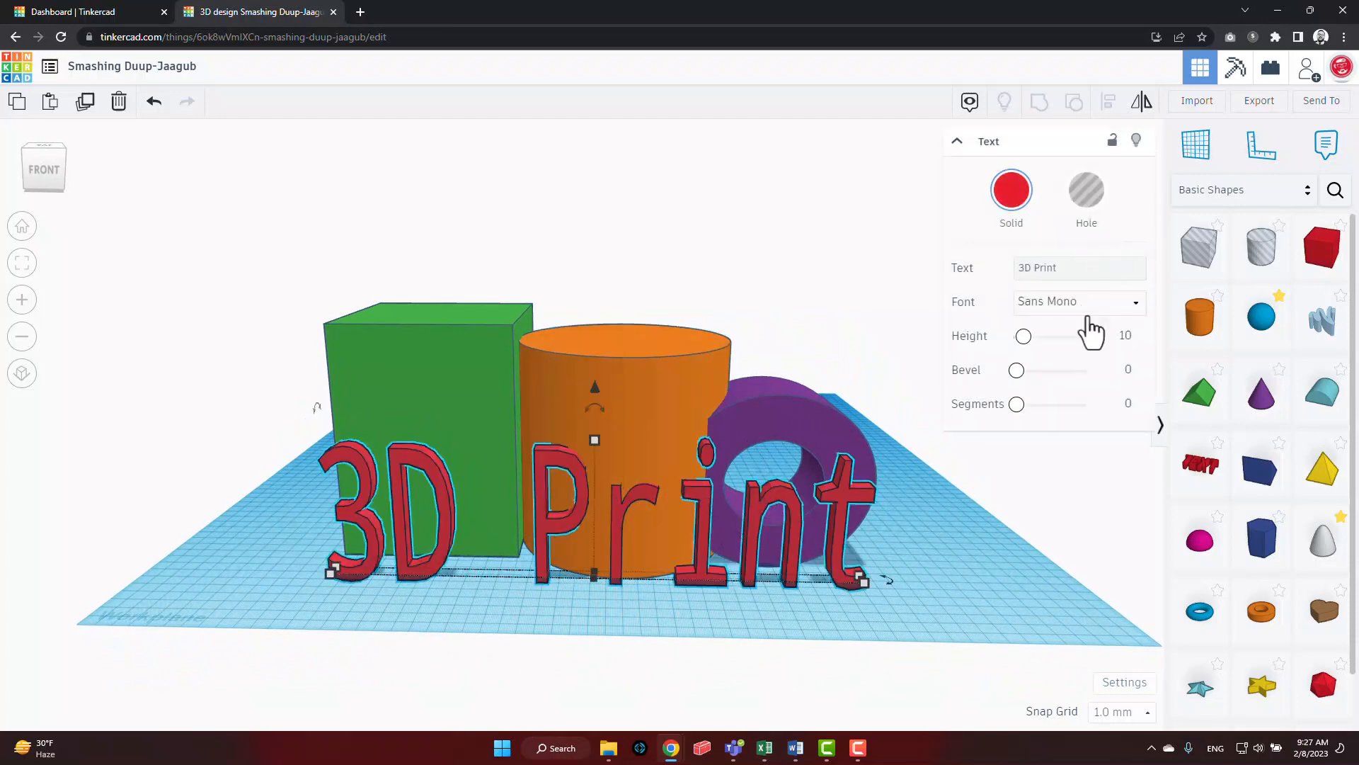
- Set the 3D Print text to Serif, round the green box, and reshape the purple tube
click(1079, 302)
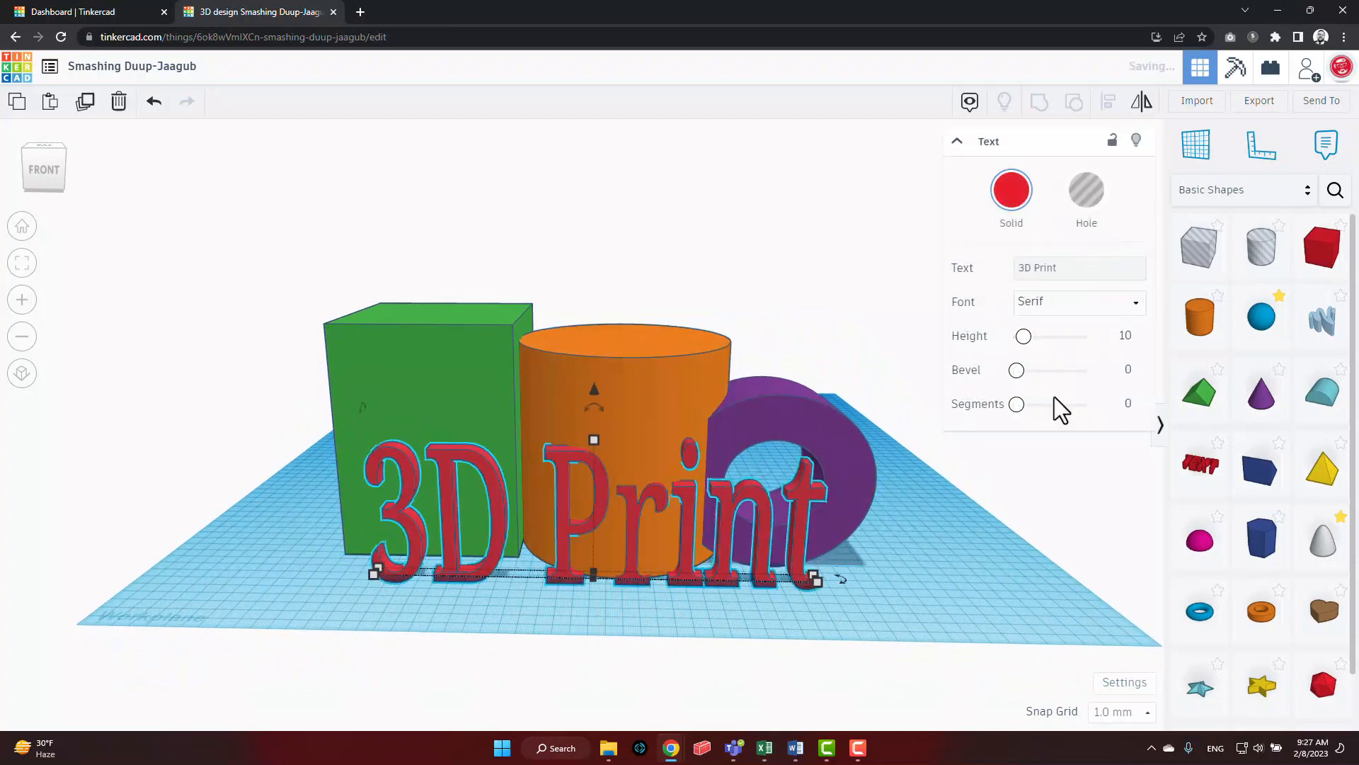
click(422, 418)
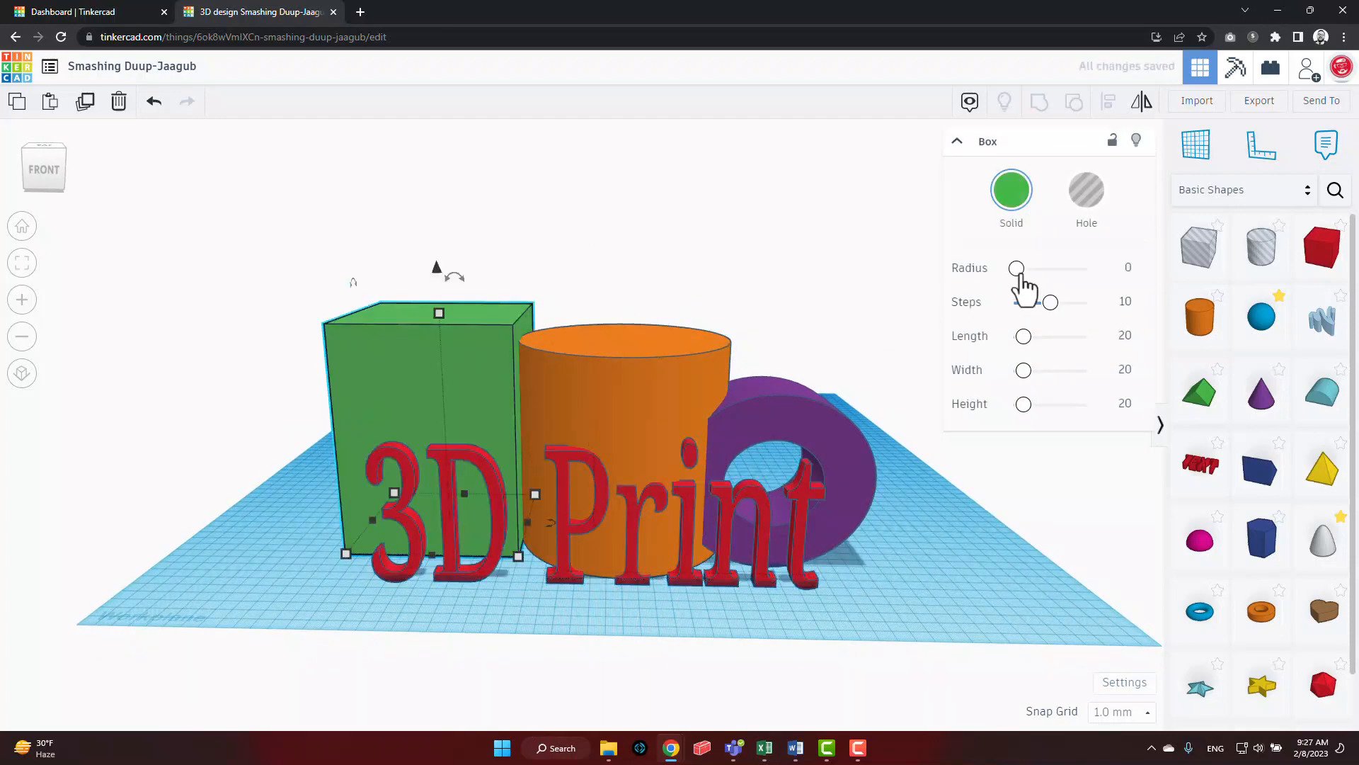
drag(1017, 268, 1030, 267)
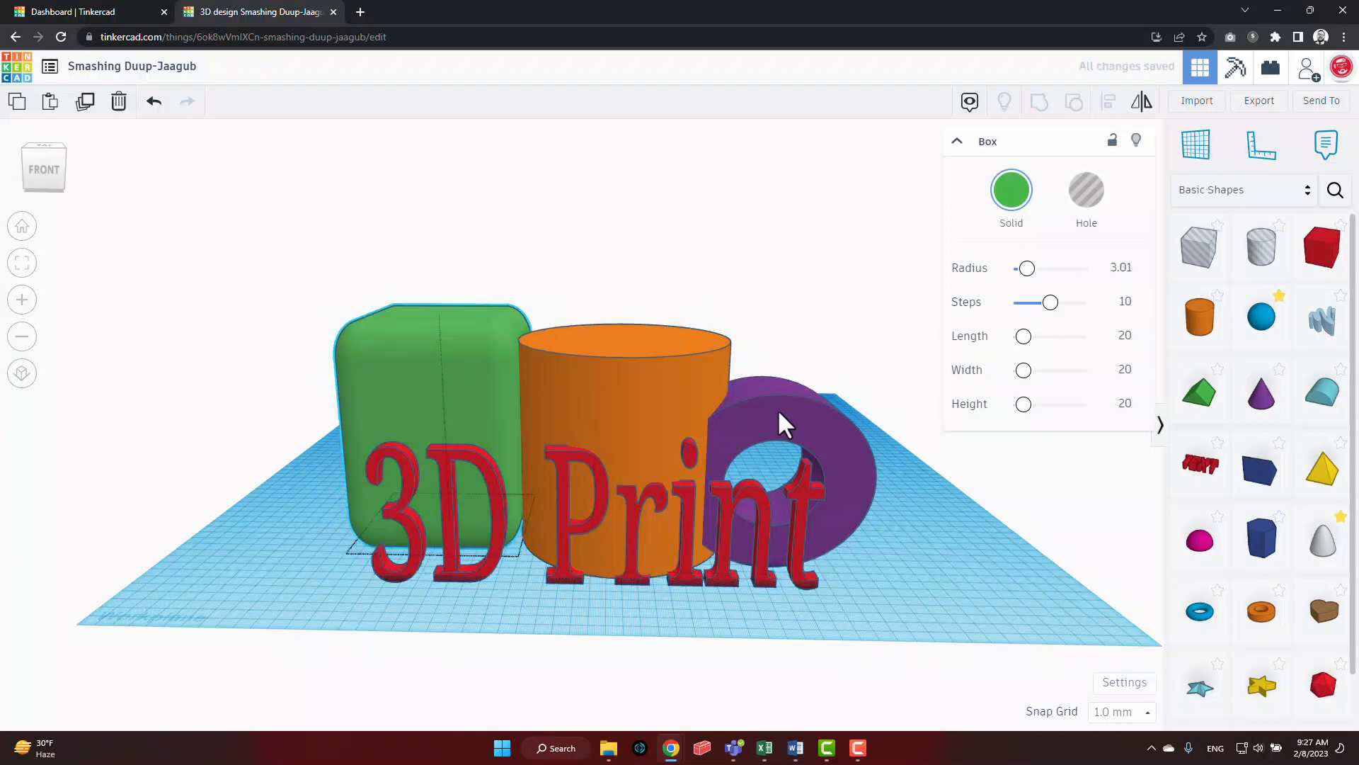
click(813, 458)
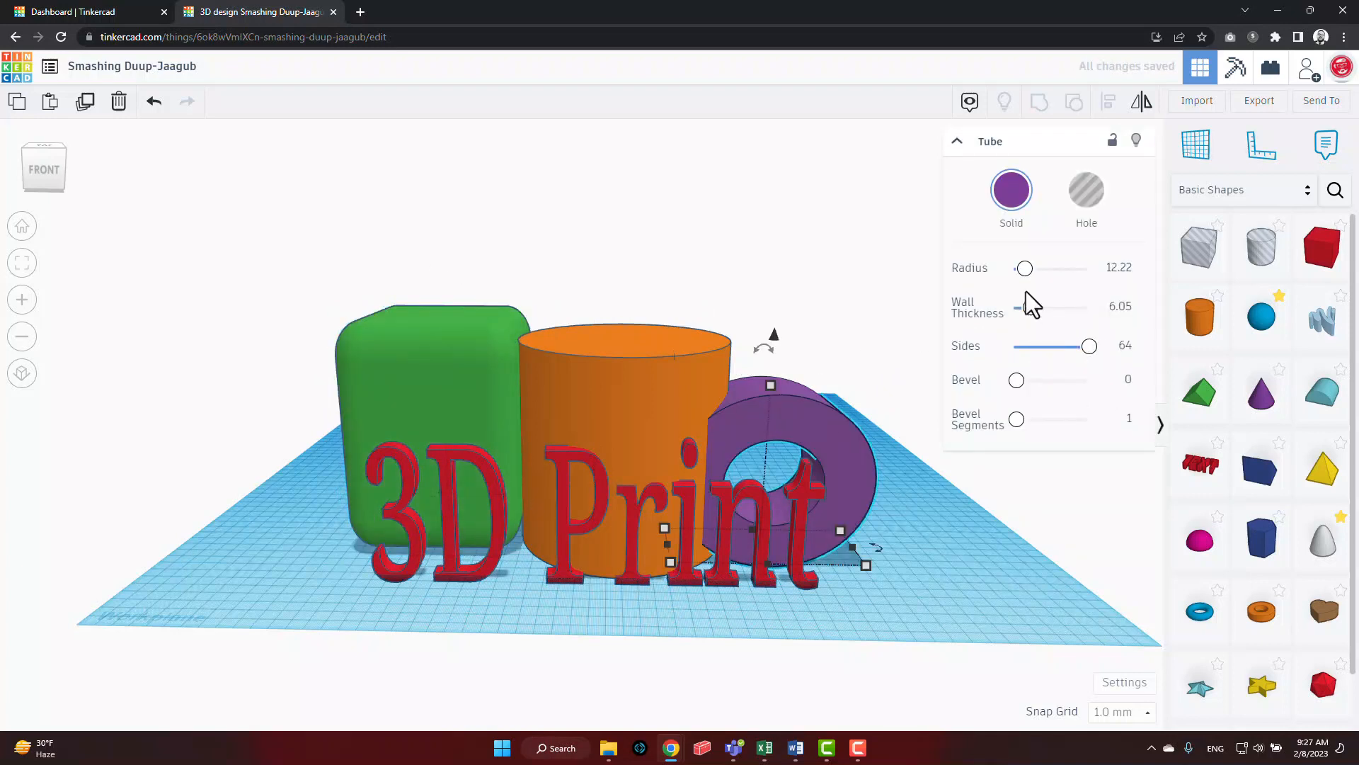
drag(1015, 306, 1039, 306)
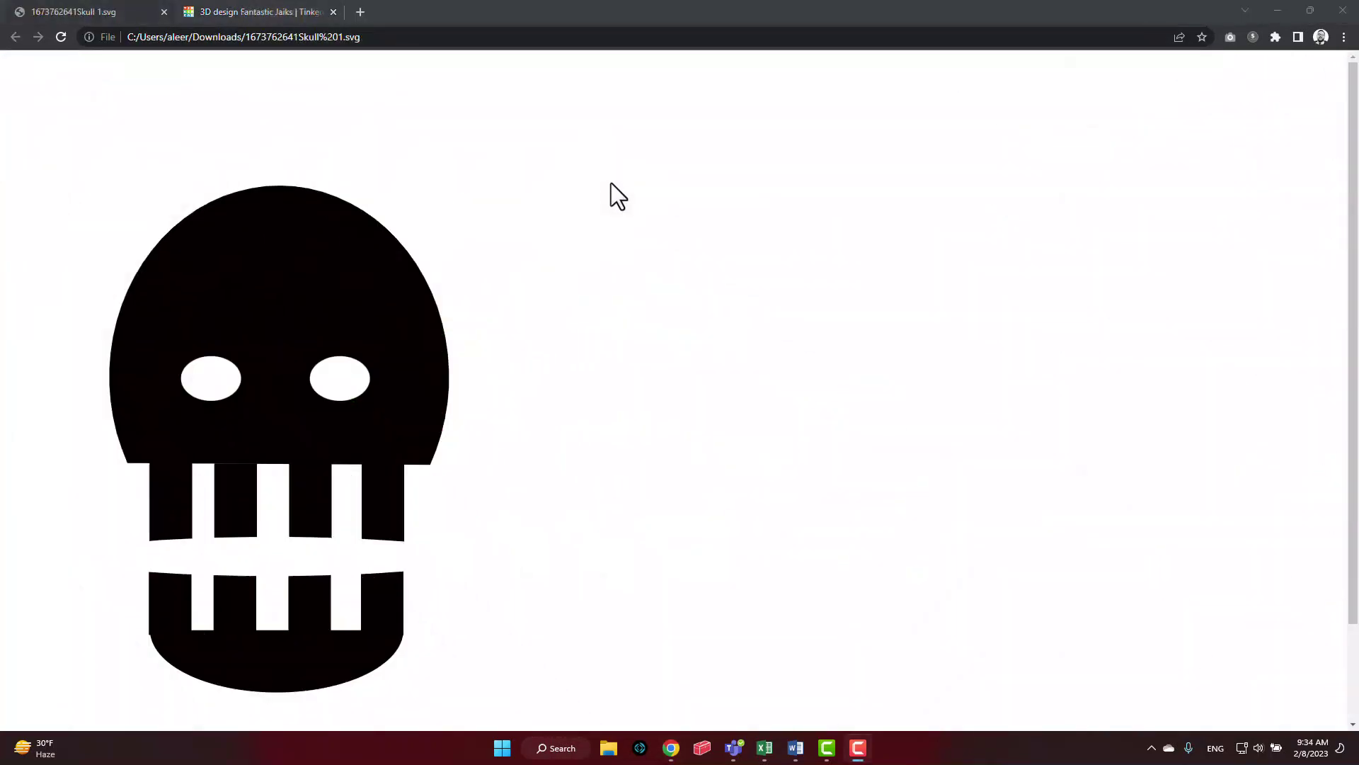
mouse_move(339, 264)
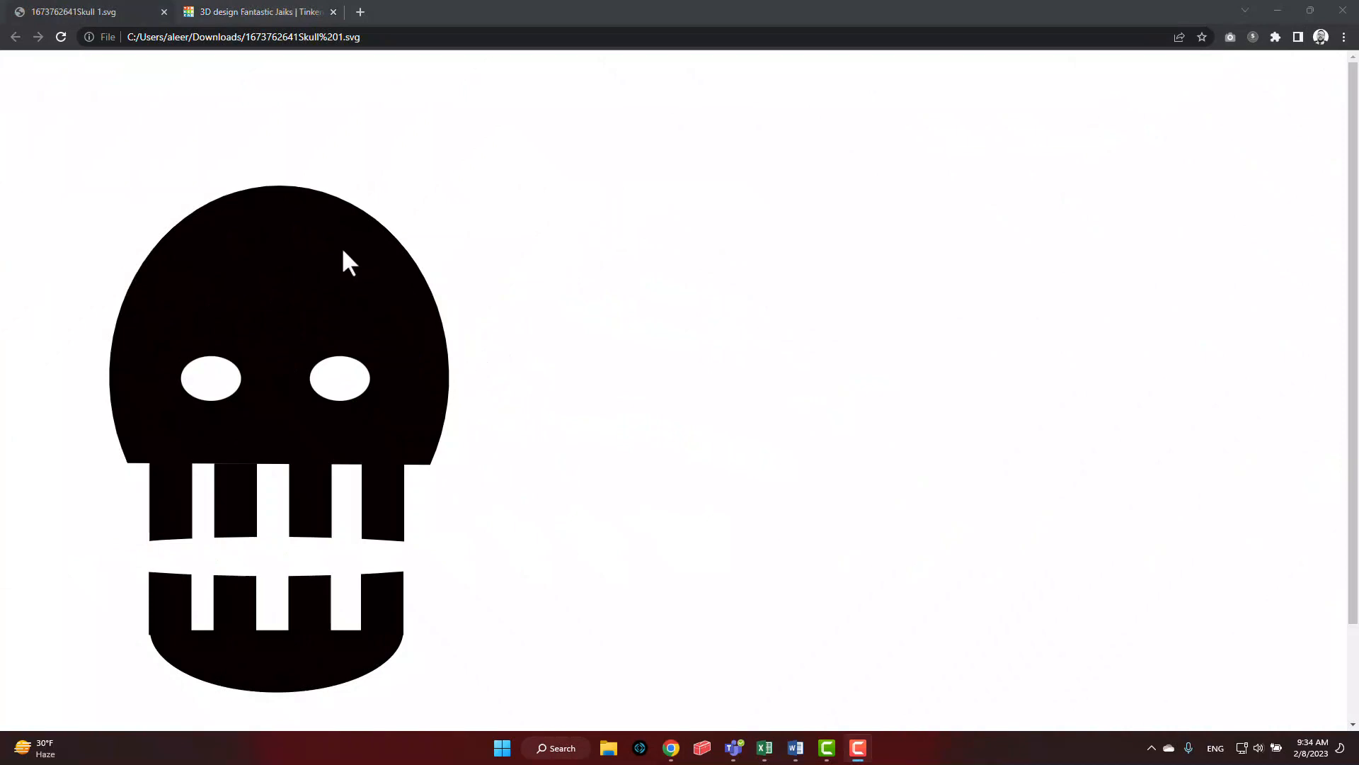
mouse_move(282, 548)
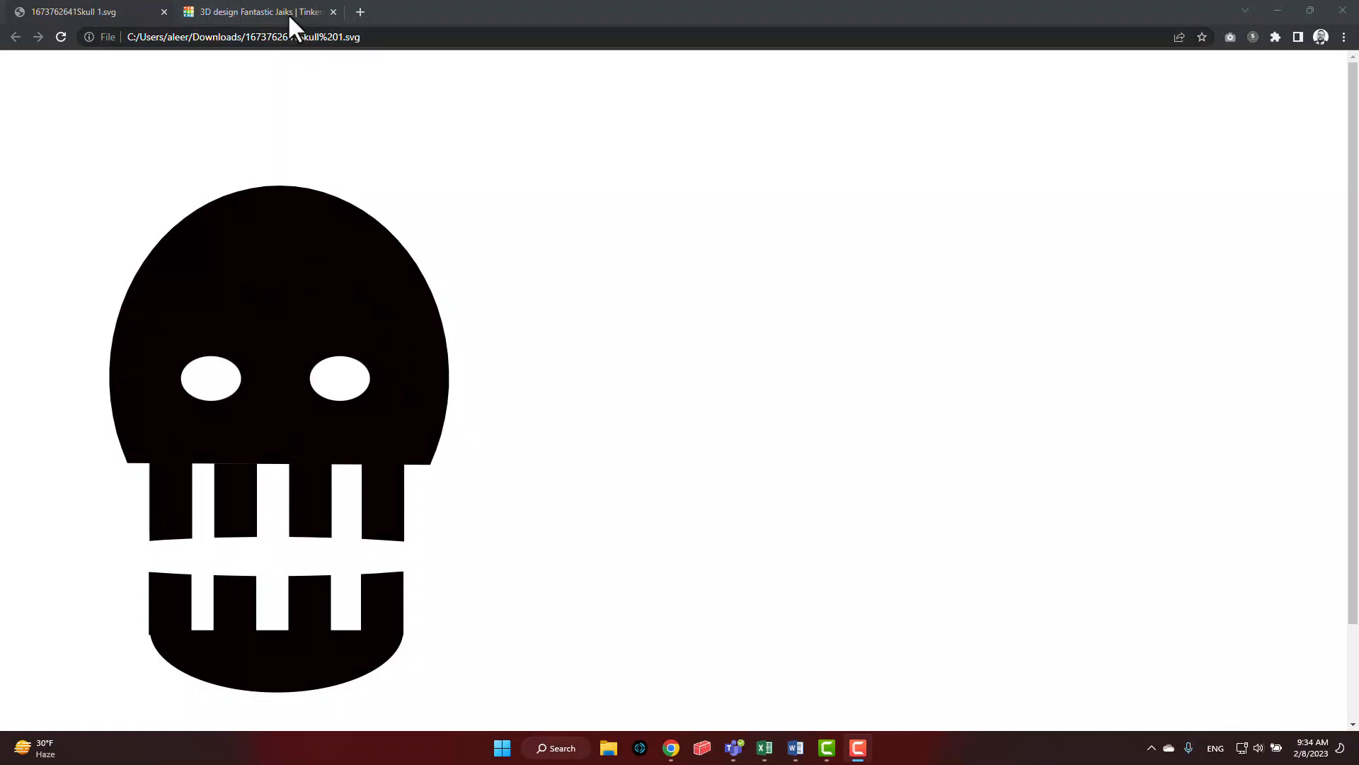
- Import Skull 1.svg into the Fantastic Jaiks design so it sits on the black disc
click(262, 11)
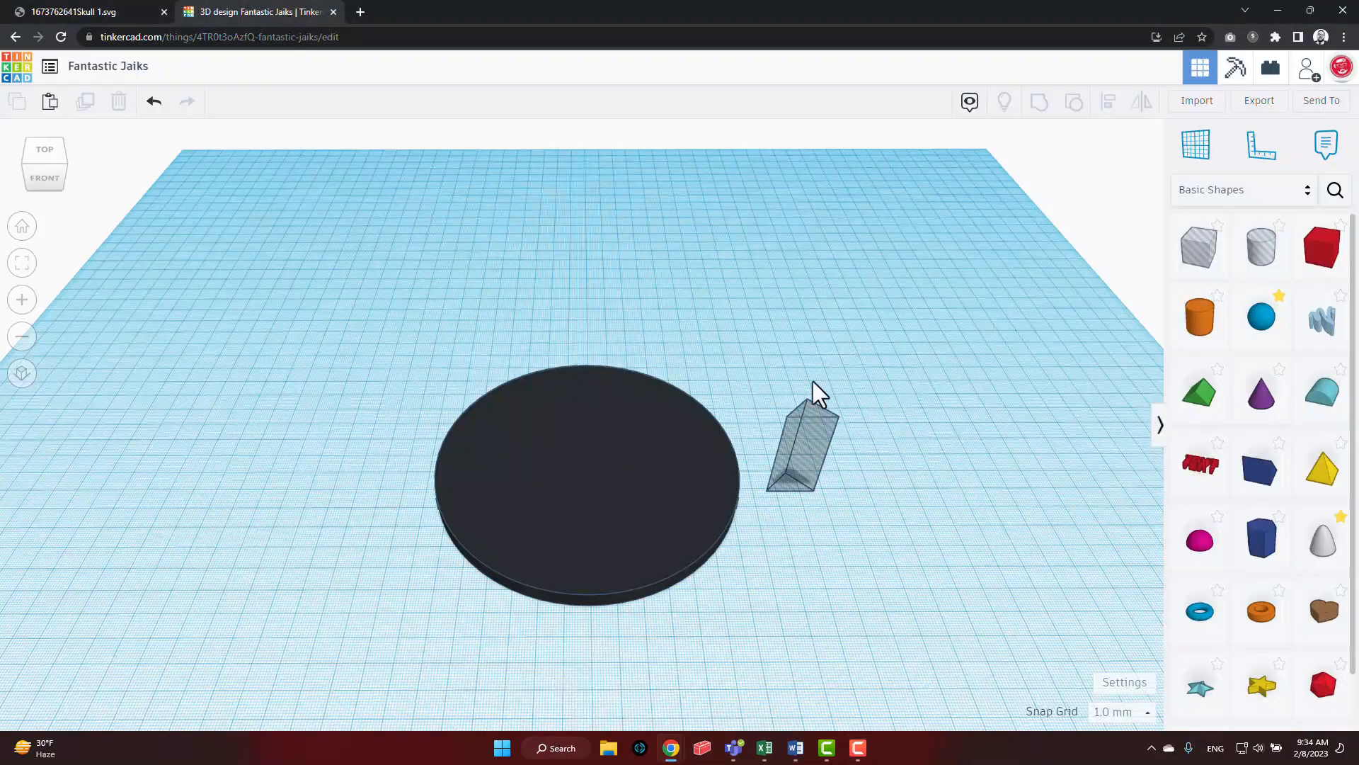
mouse_move(1197, 100)
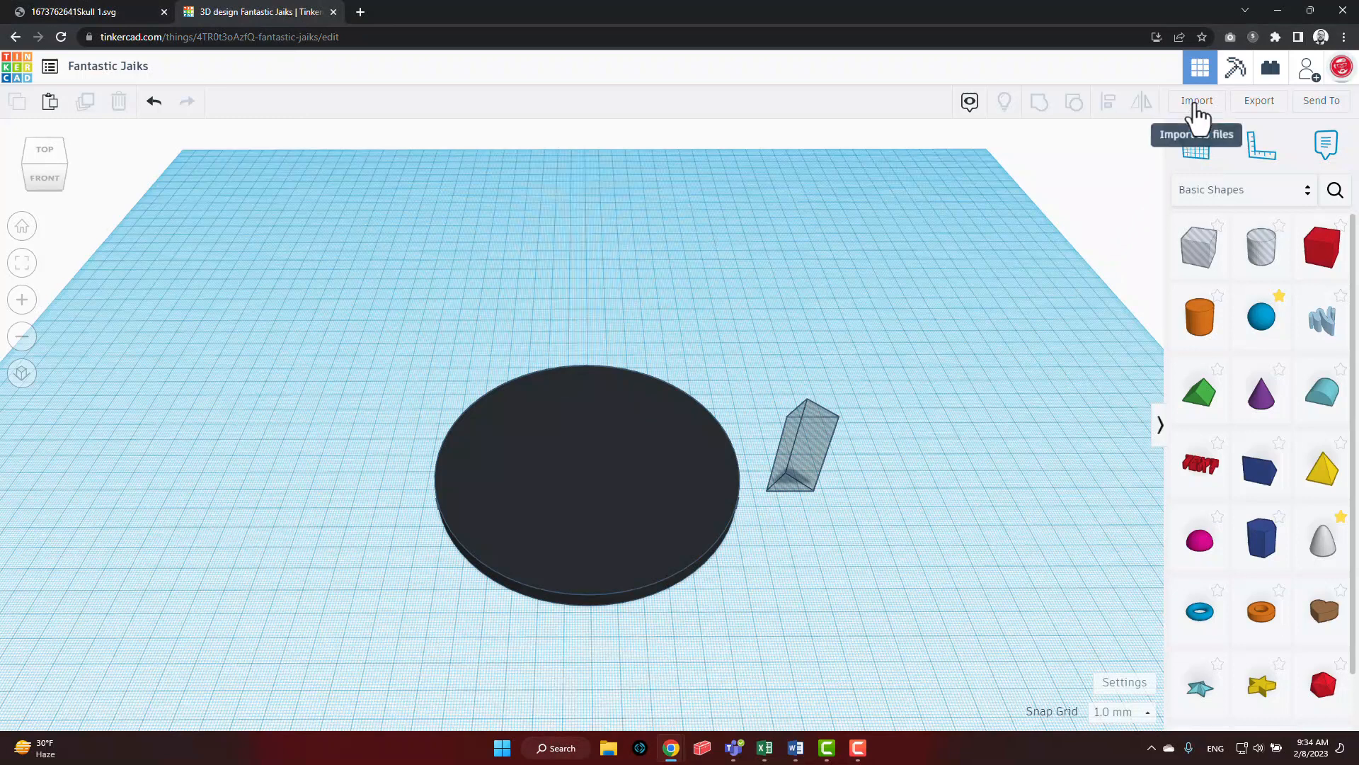
click(1196, 100)
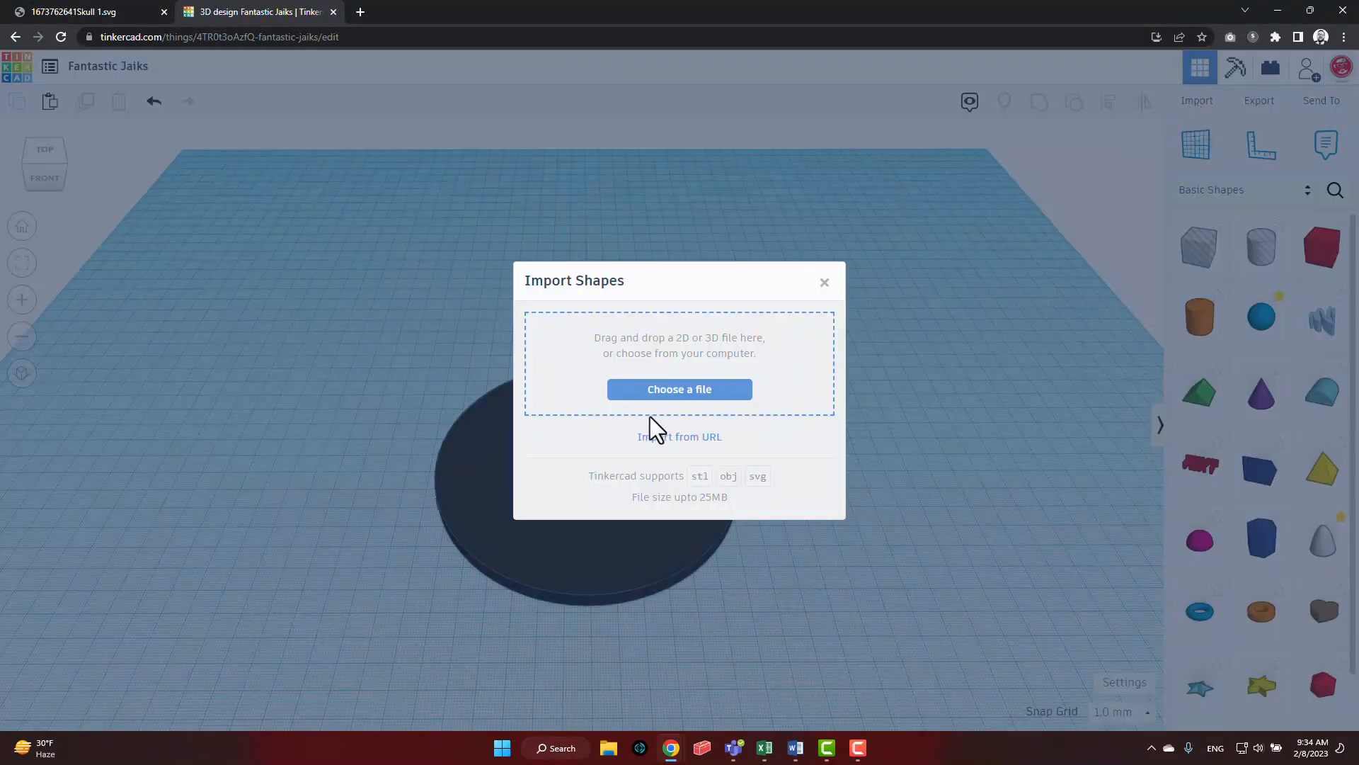
mouse_move(708, 396)
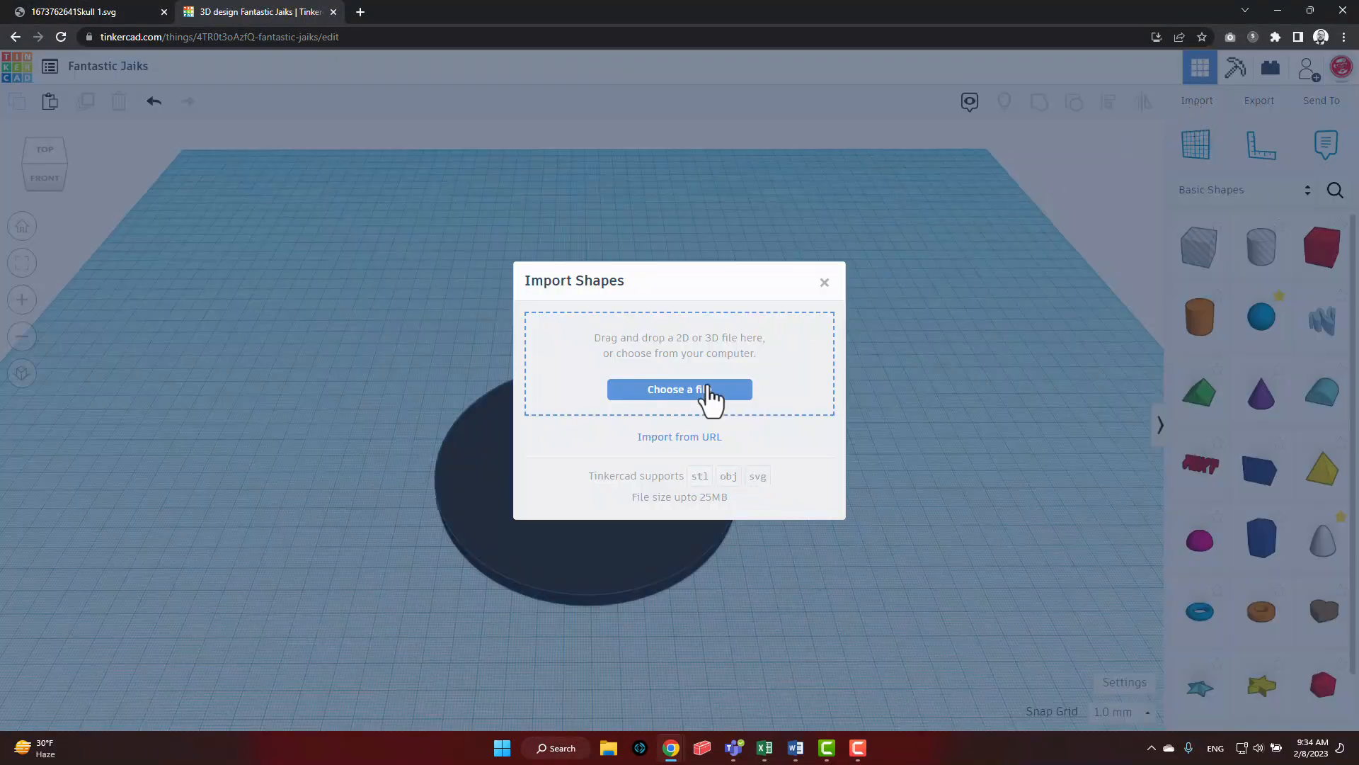
click(679, 389)
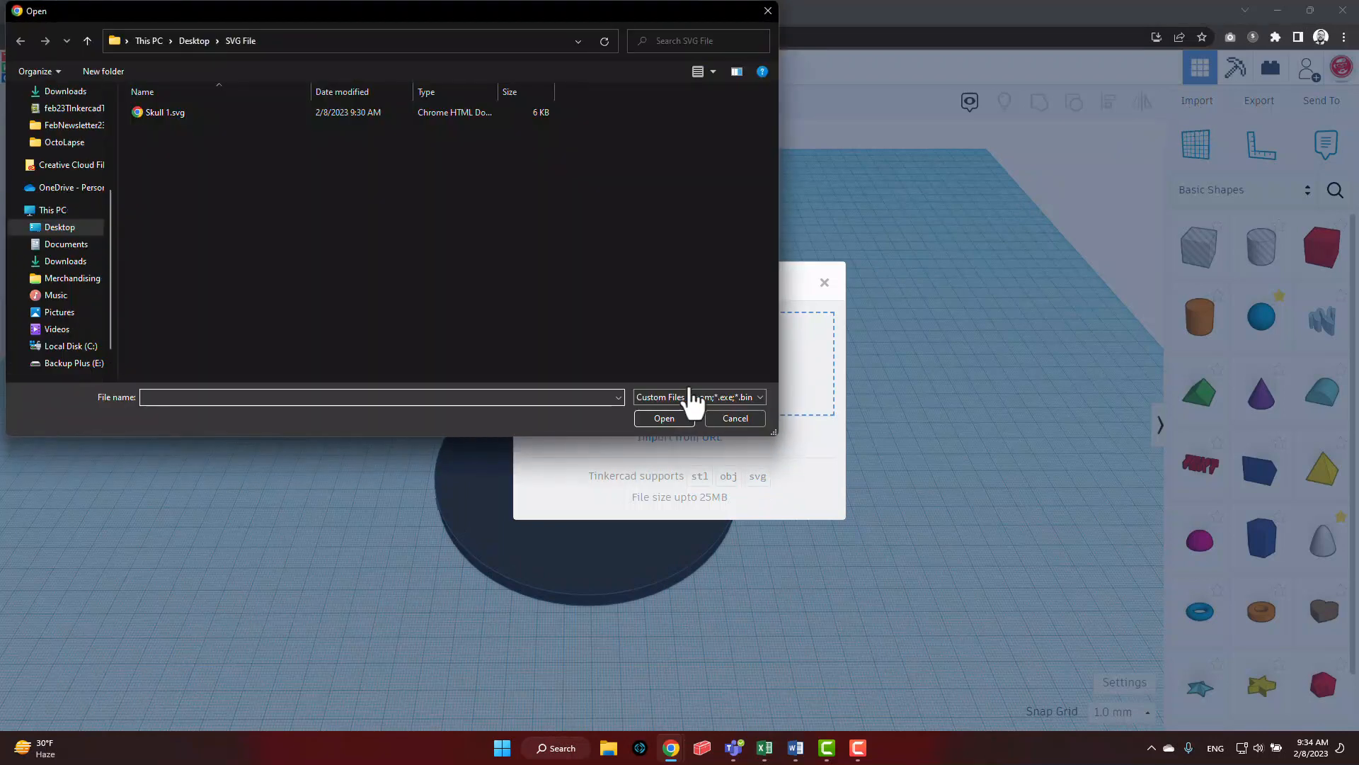
click(161, 112)
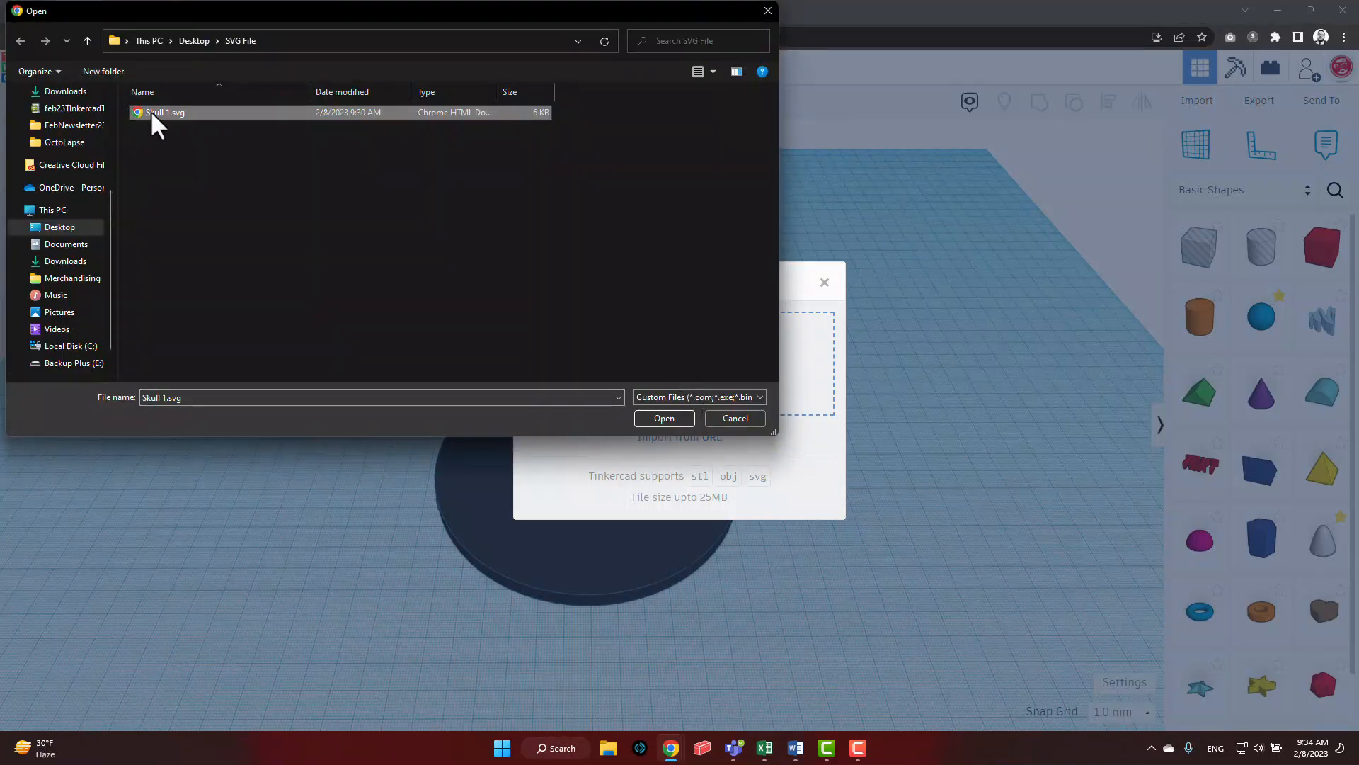
click(664, 417)
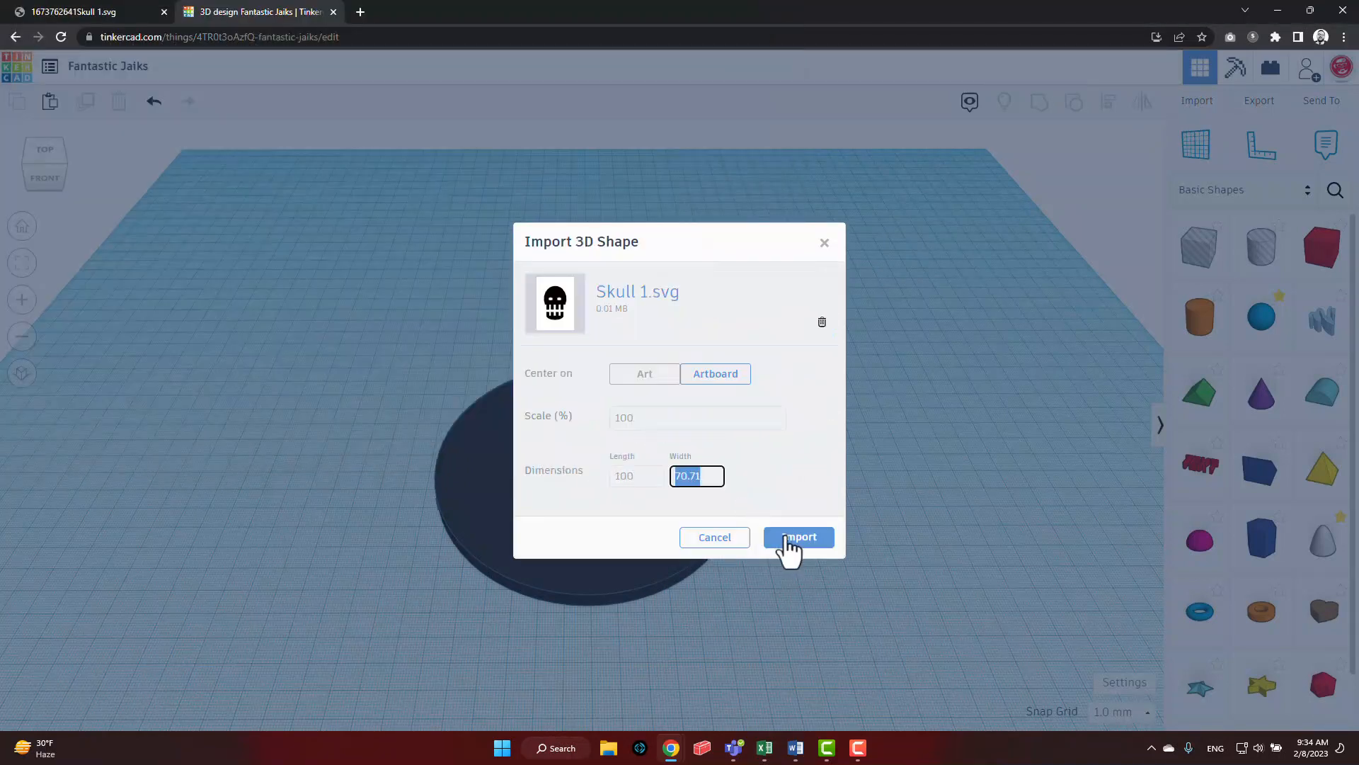
click(799, 537)
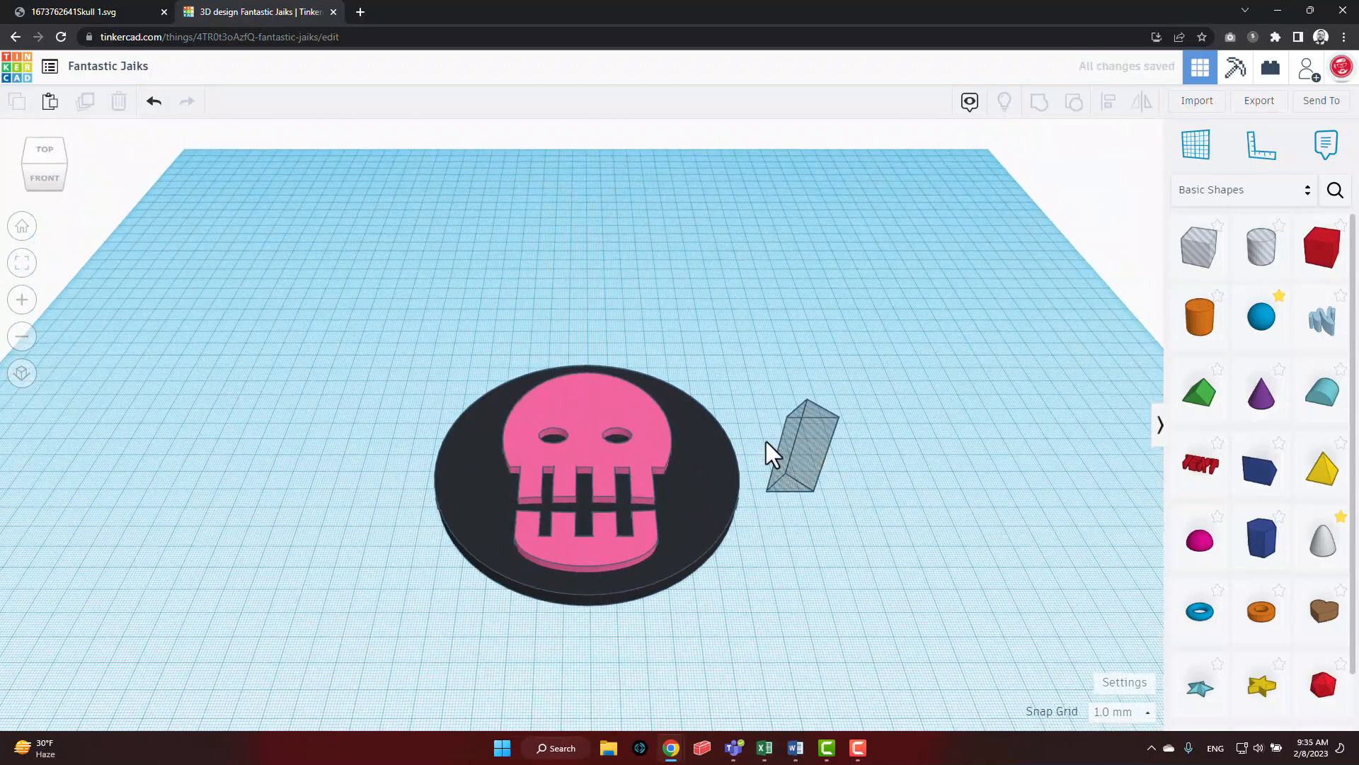
- Center the wedge hole on the skull and group them to cut a triangular nose
drag(798, 447, 585, 433)
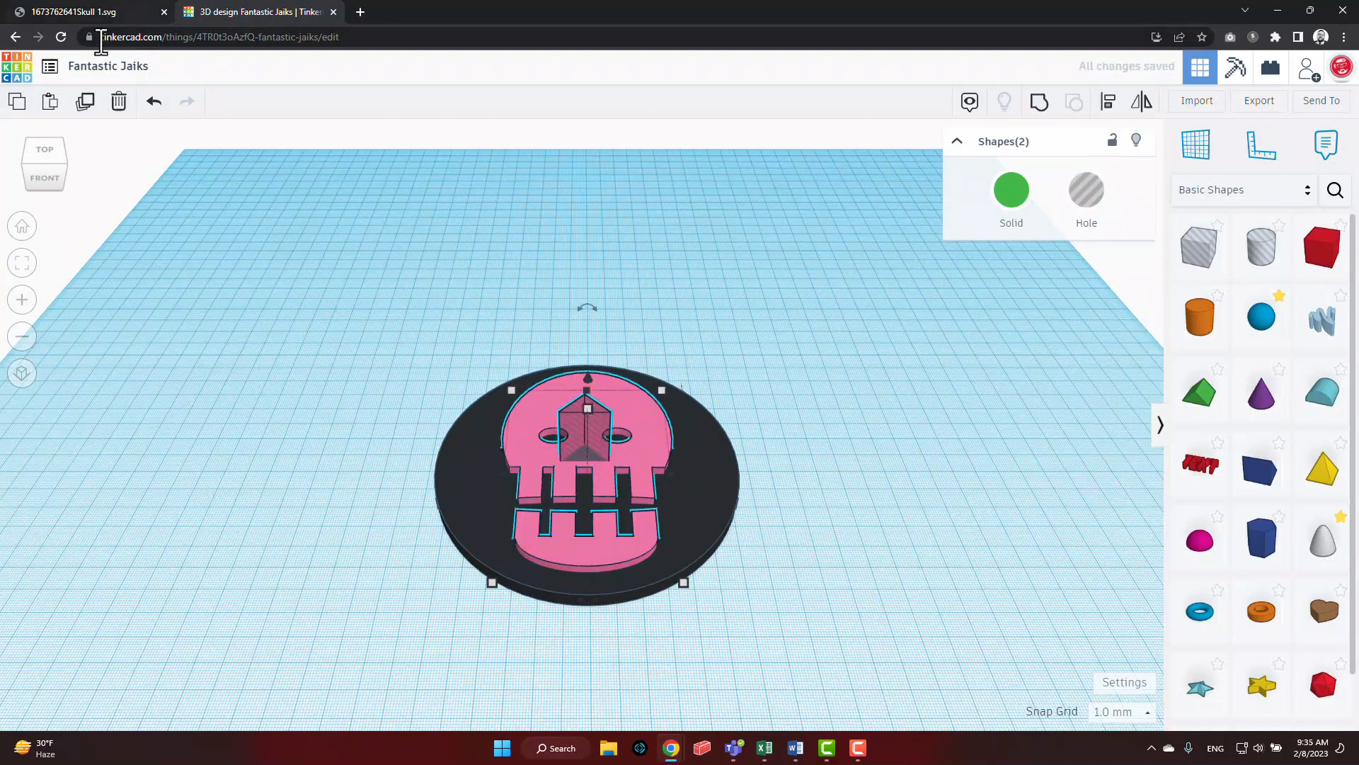
click(1039, 101)
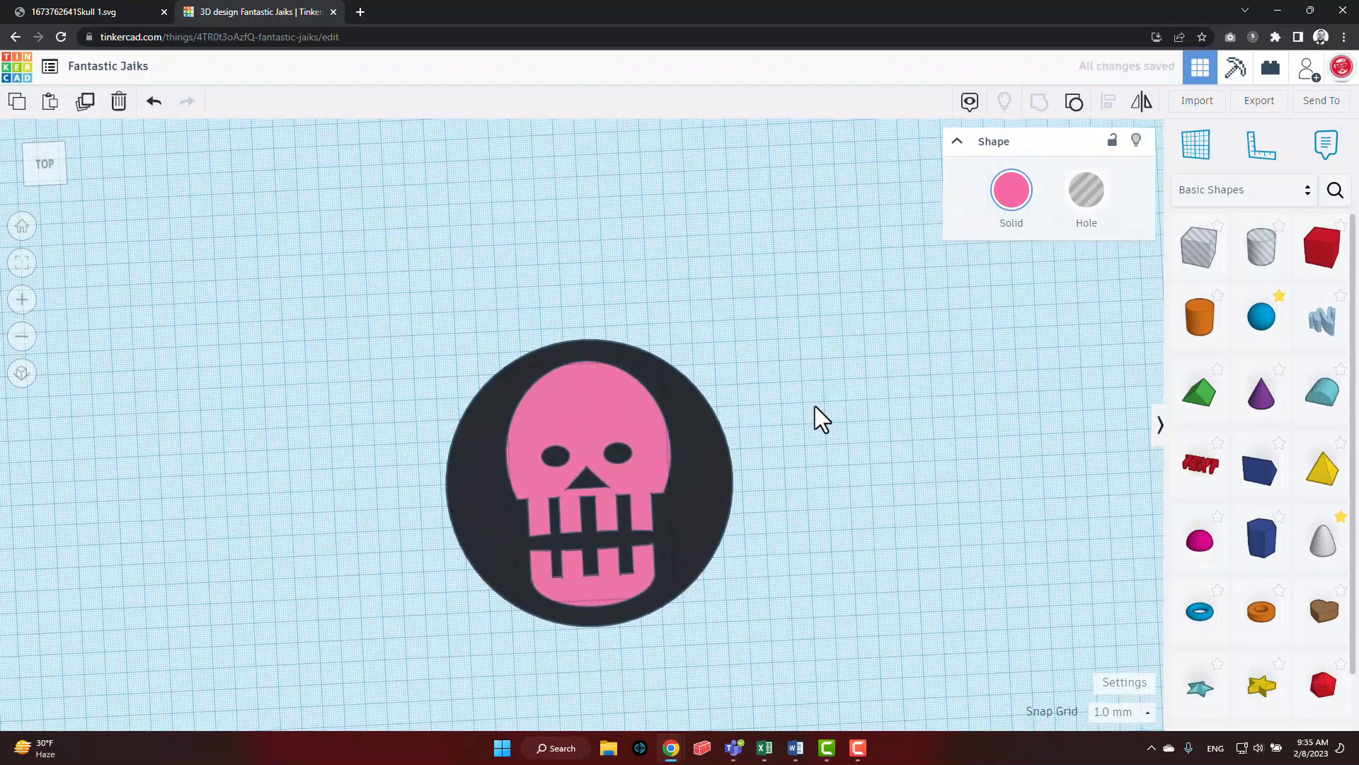
drag(819, 416, 813, 321)
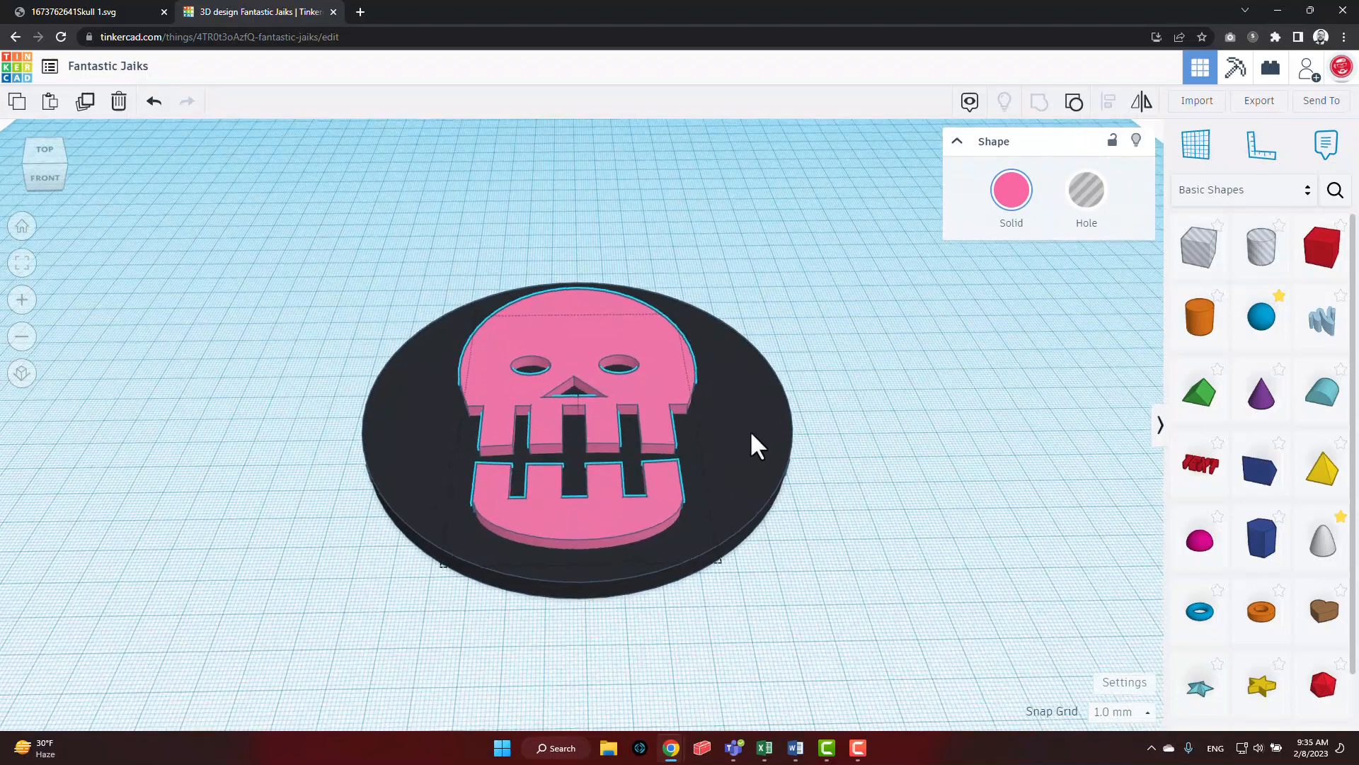
click(44, 149)
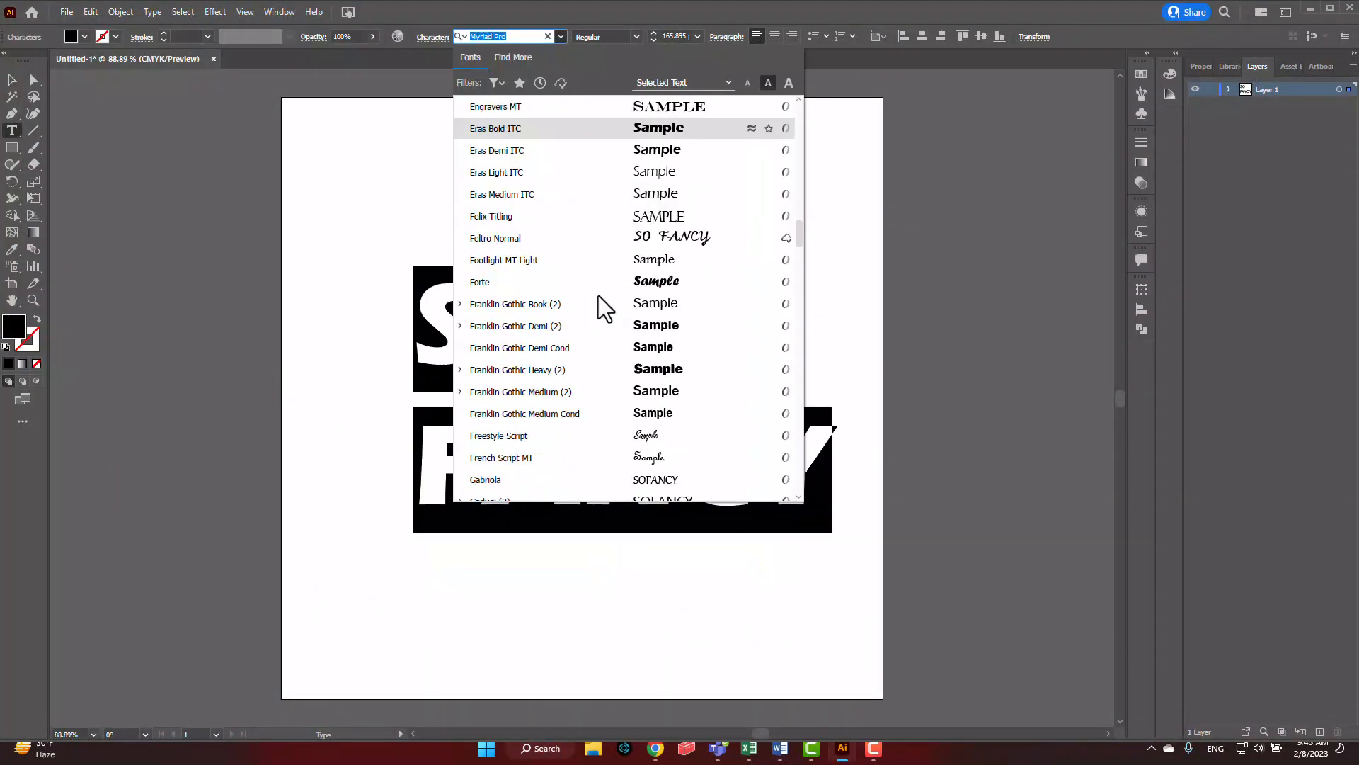
- Scroll down in the Illustrator document containing the SO FANCY lettering
scroll(down, 3)
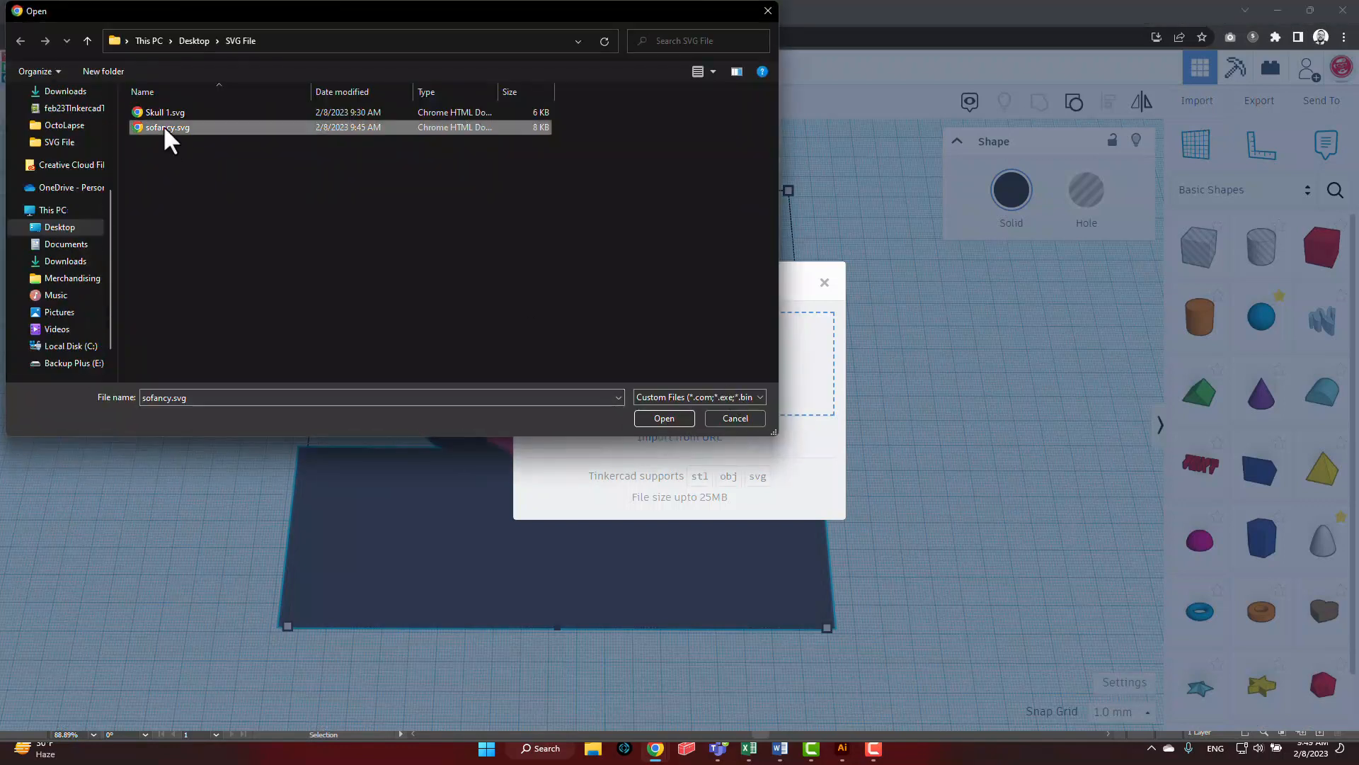
- Import sofancy.svg as purple lettering across the black base below the skull
click(664, 418)
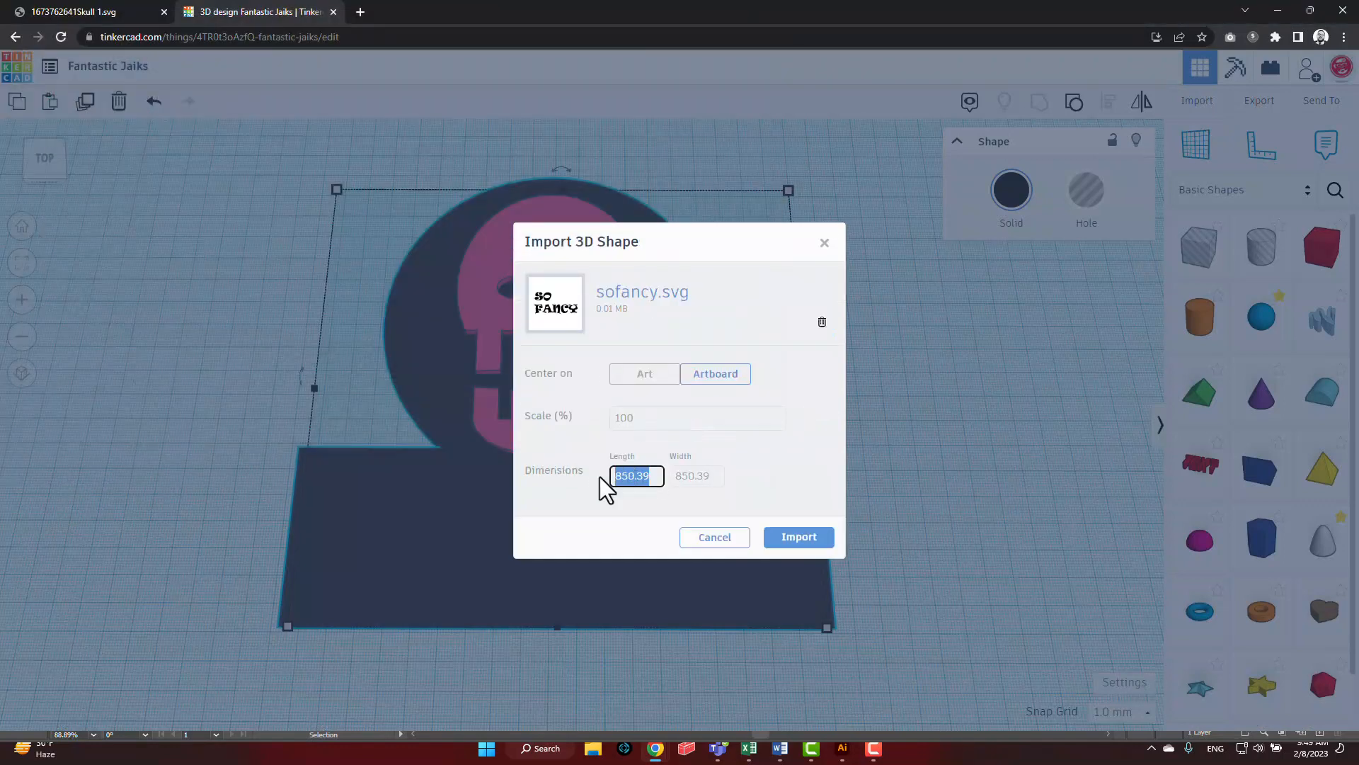
click(798, 536)
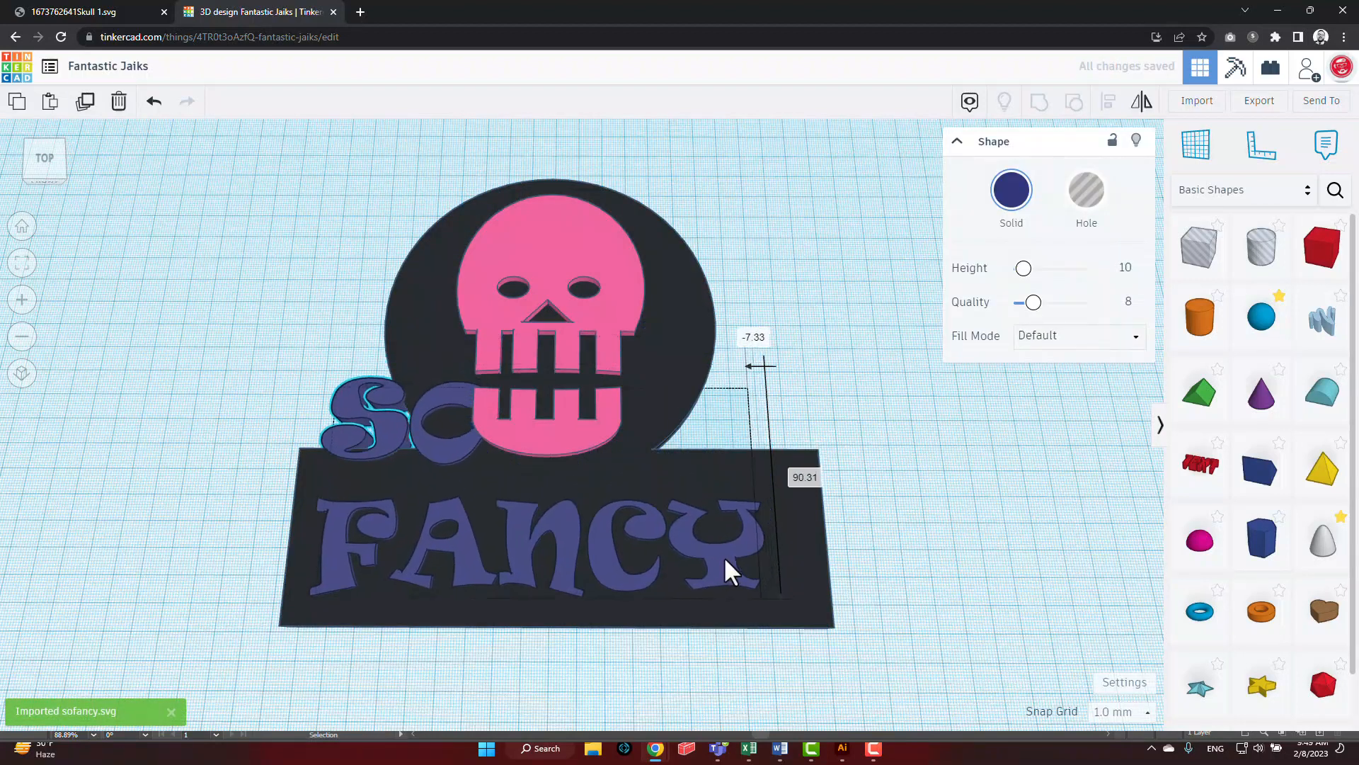
click(1012, 190)
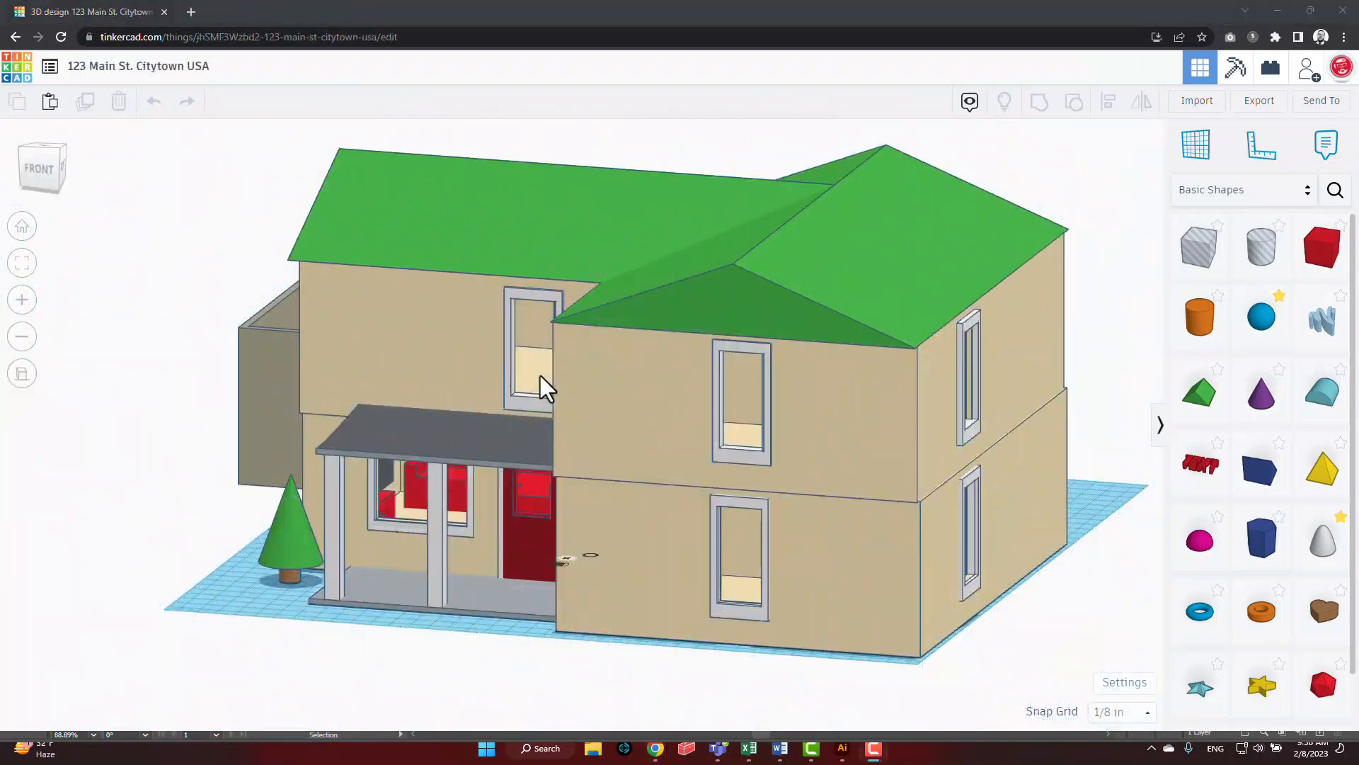
mouse_move(553, 390)
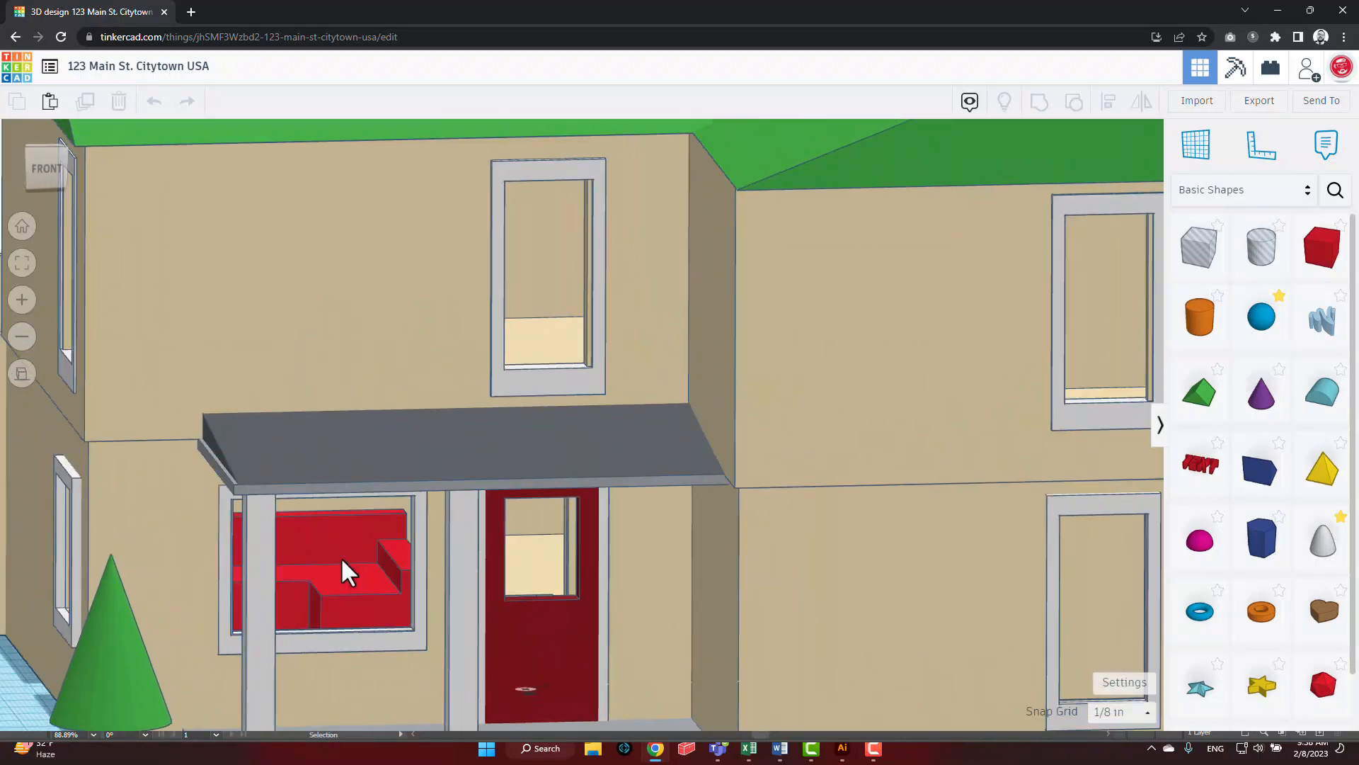
- Zoom toward the porch window, then return to the whole-house Home View
scroll(down, 3)
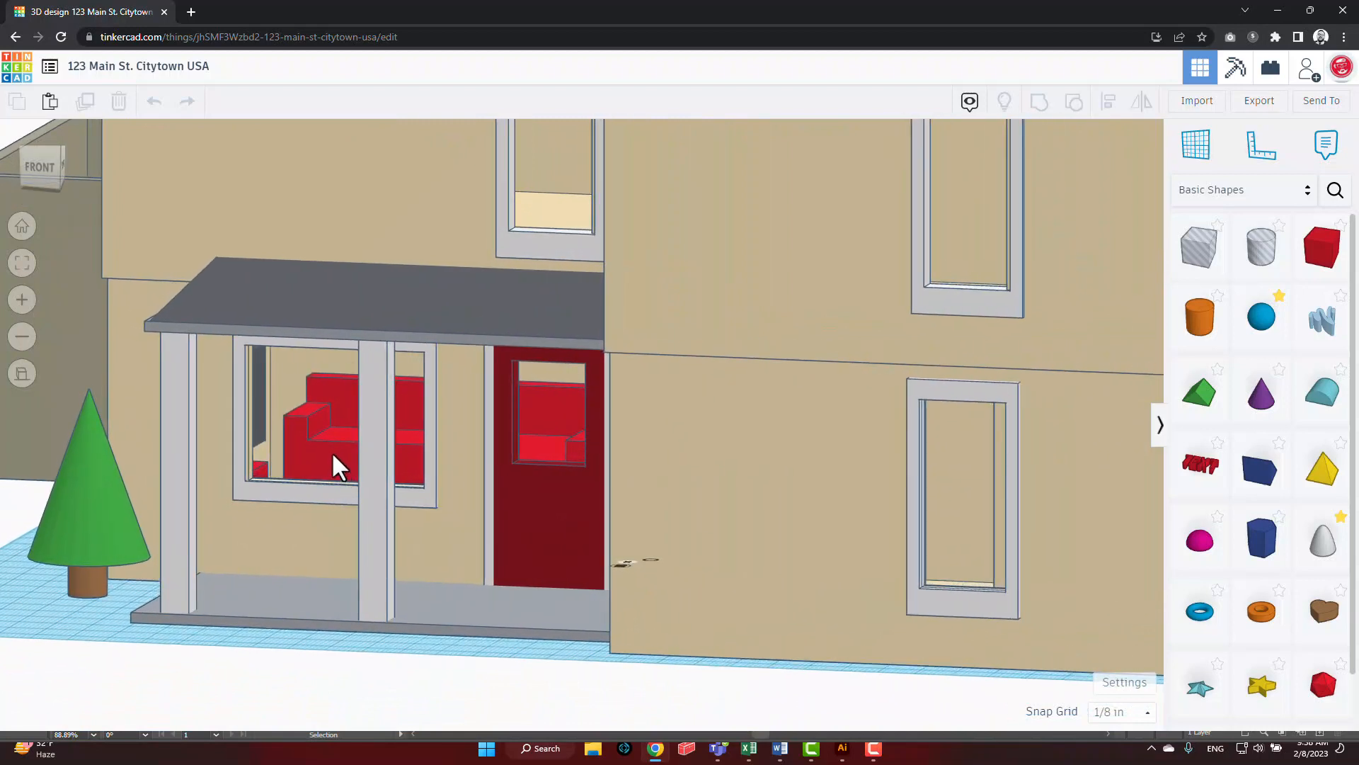
click(335, 464)
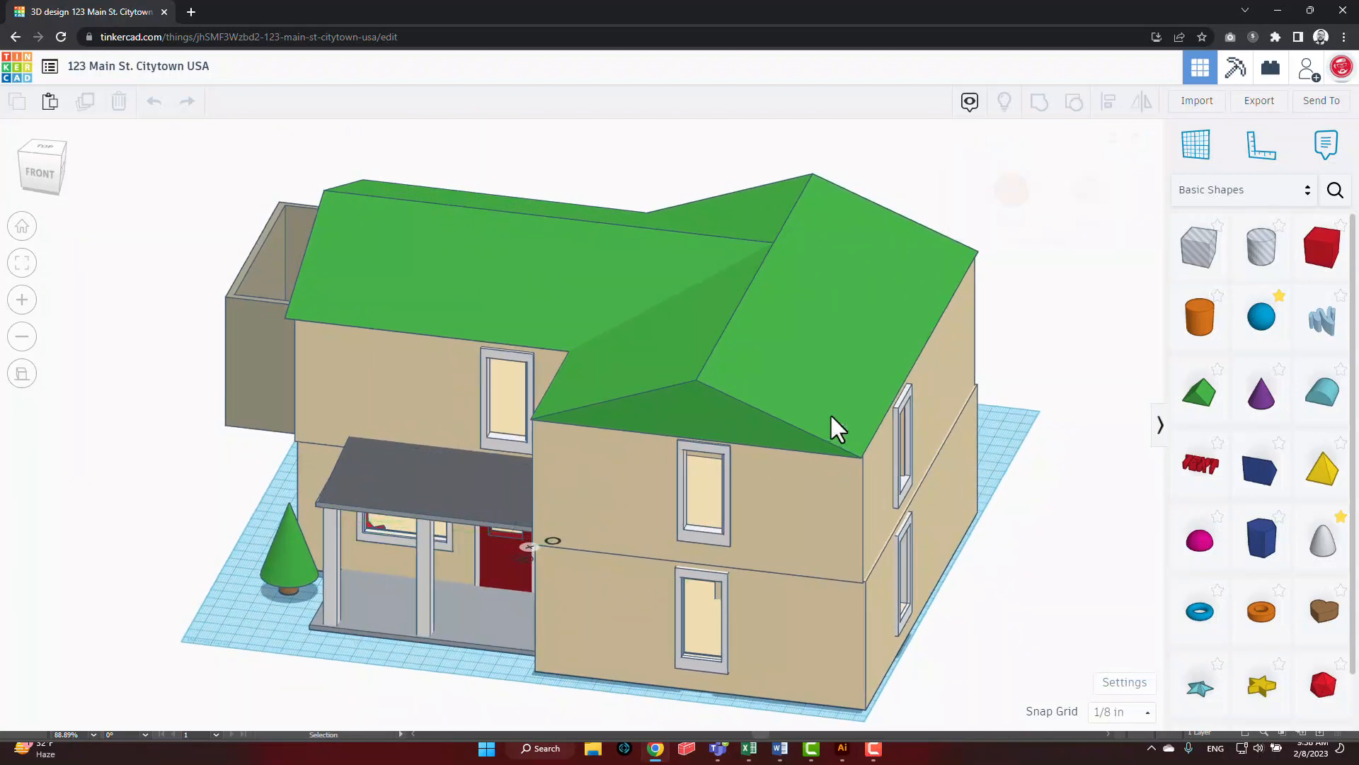
click(832, 428)
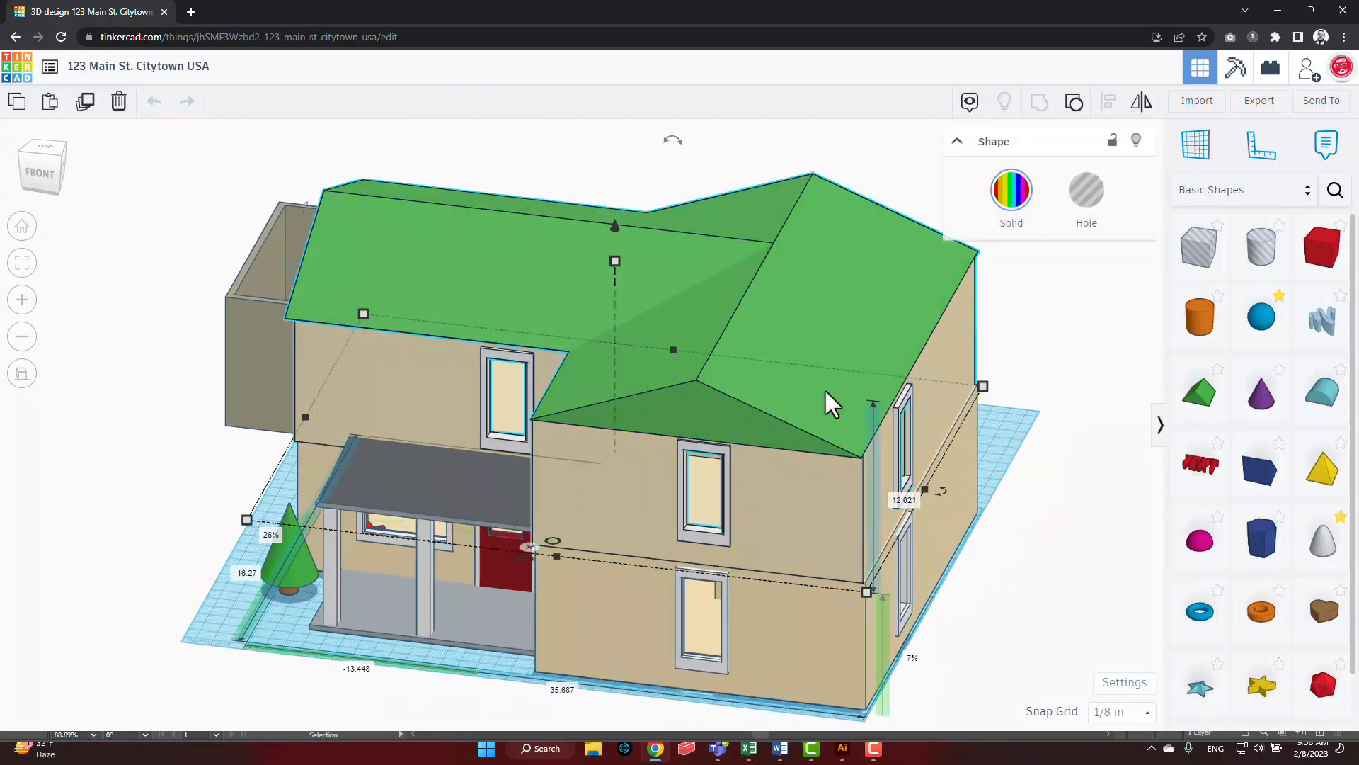
mouse_move(1136, 140)
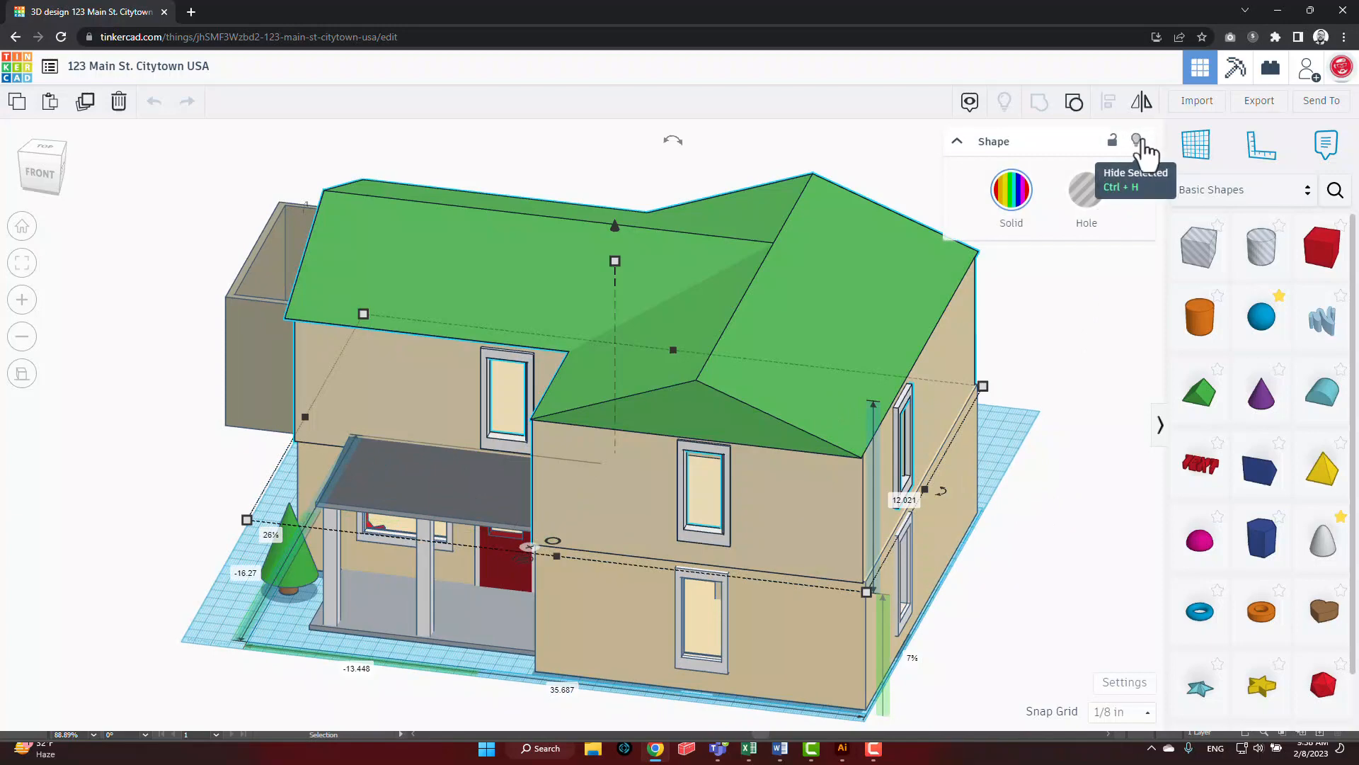
click(1137, 139)
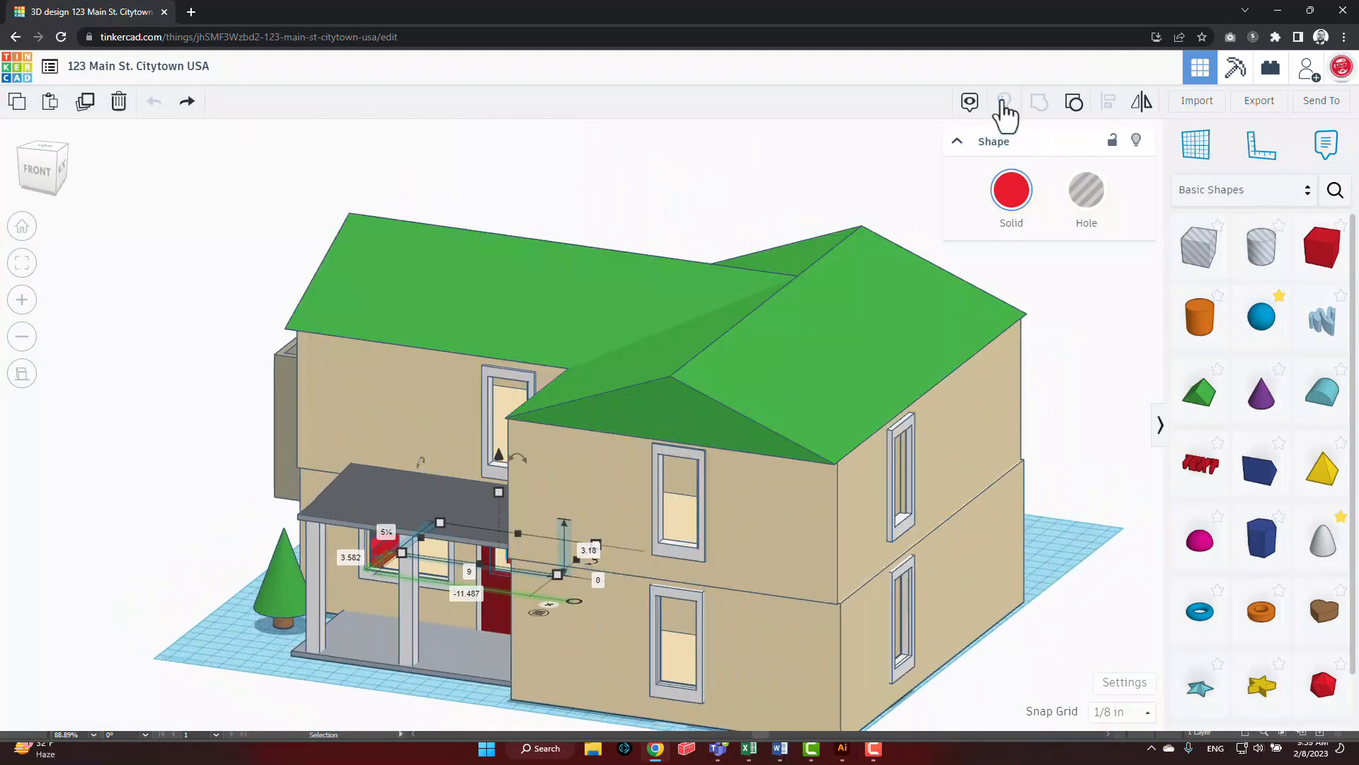
mouse_move(429, 269)
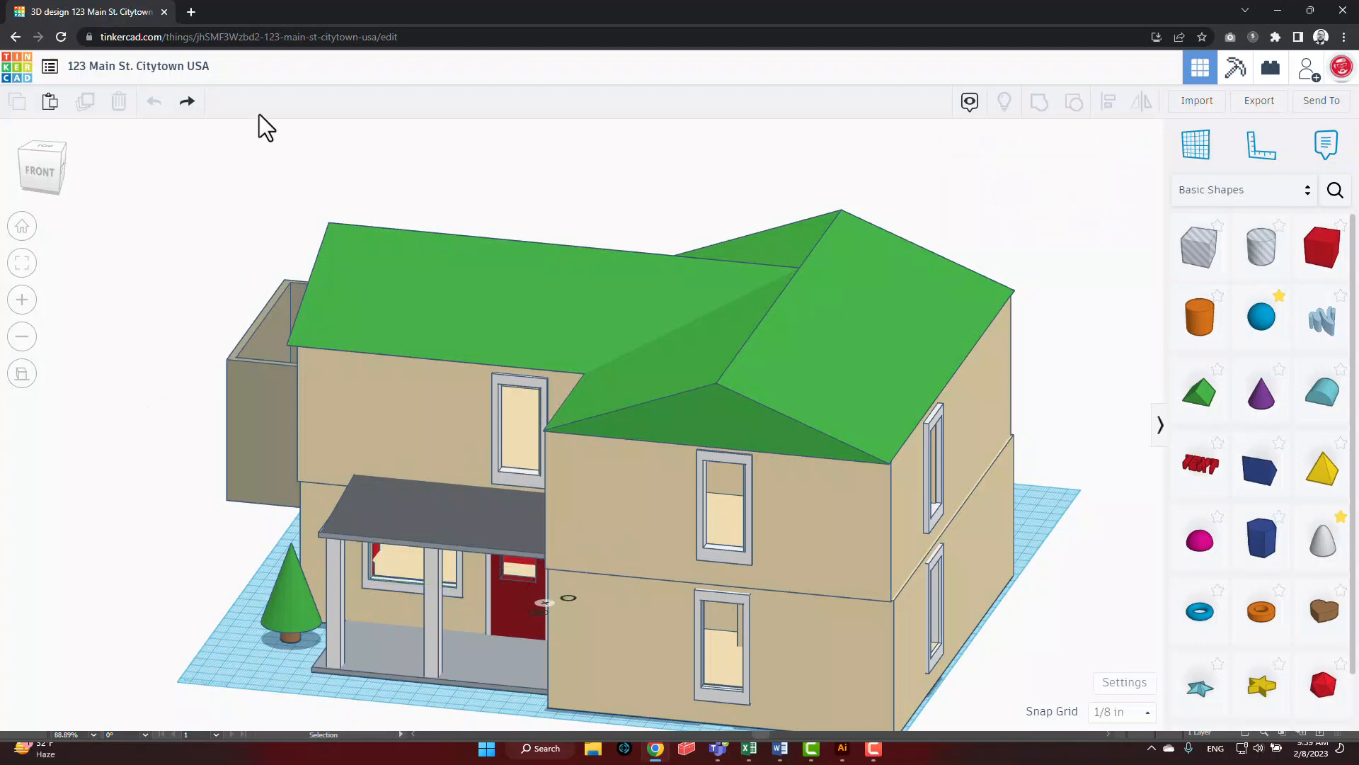
mouse_move(308, 67)
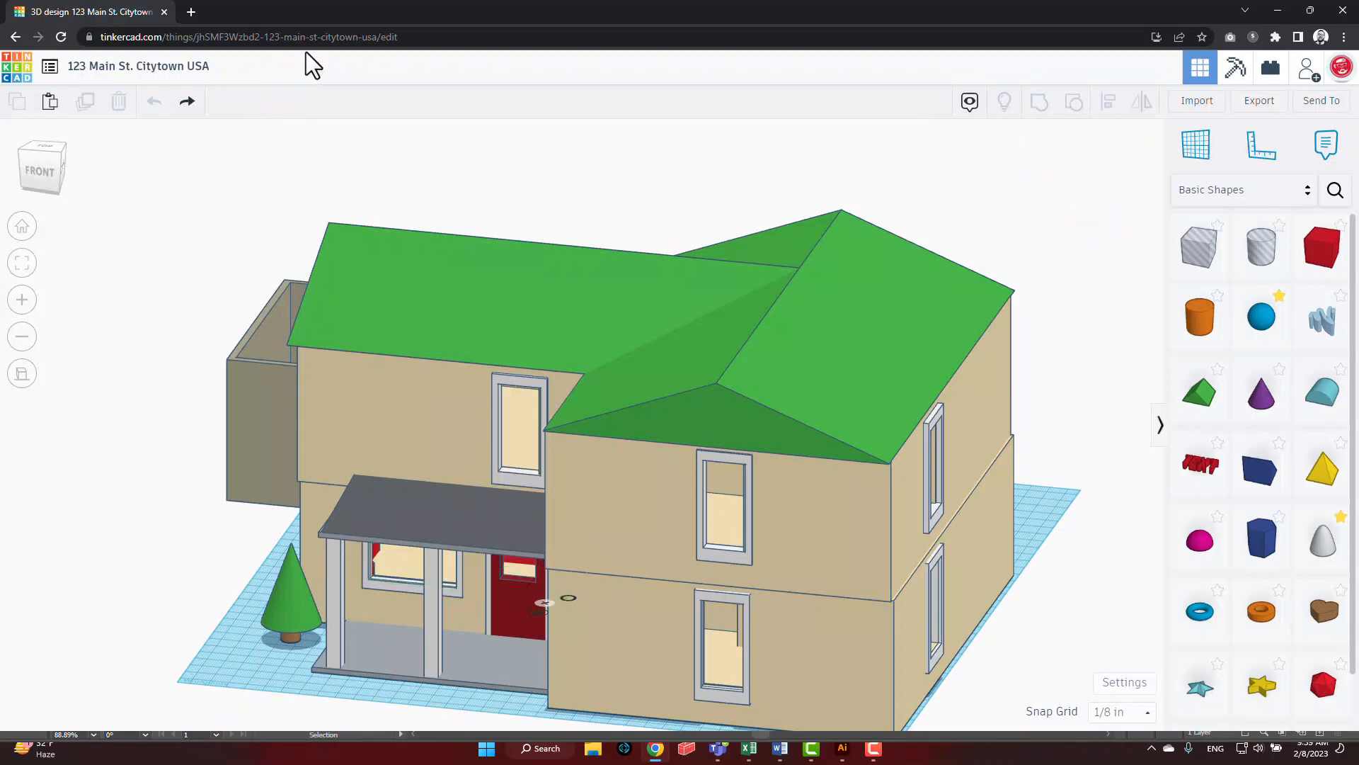